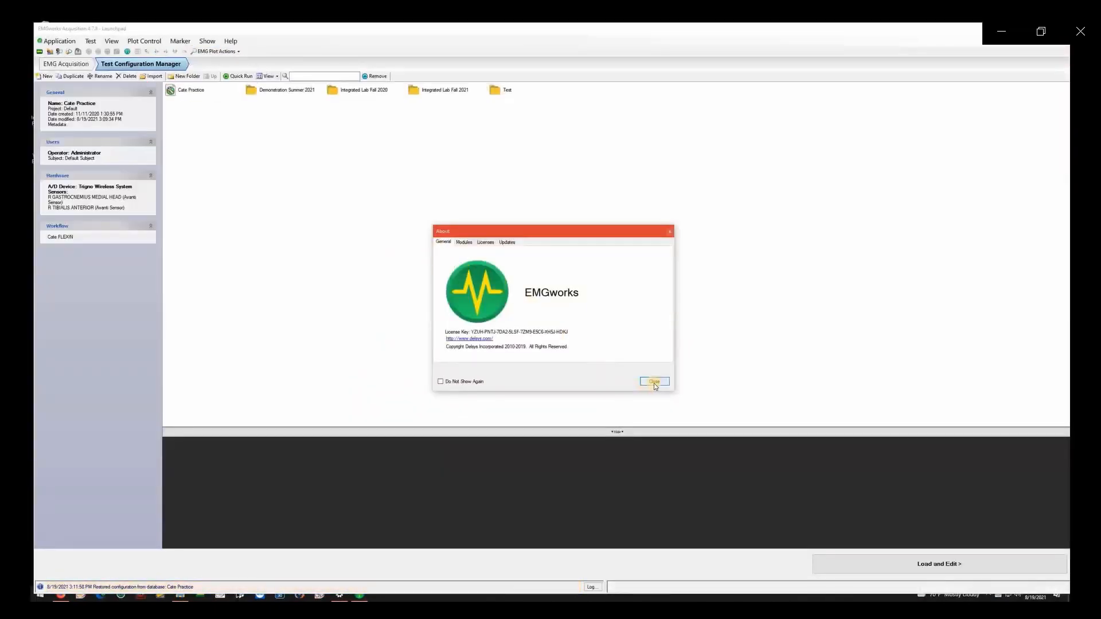
Close the About window and open the Integrated Lab Fall 2021 folder
left_click(652, 382)
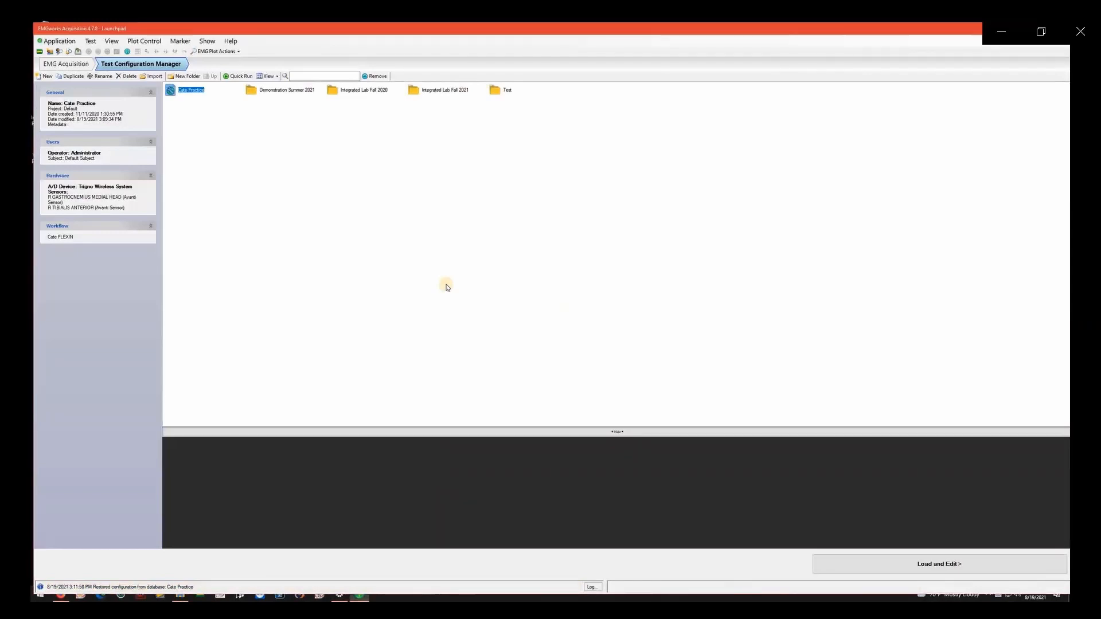
mouse_move(437, 252)
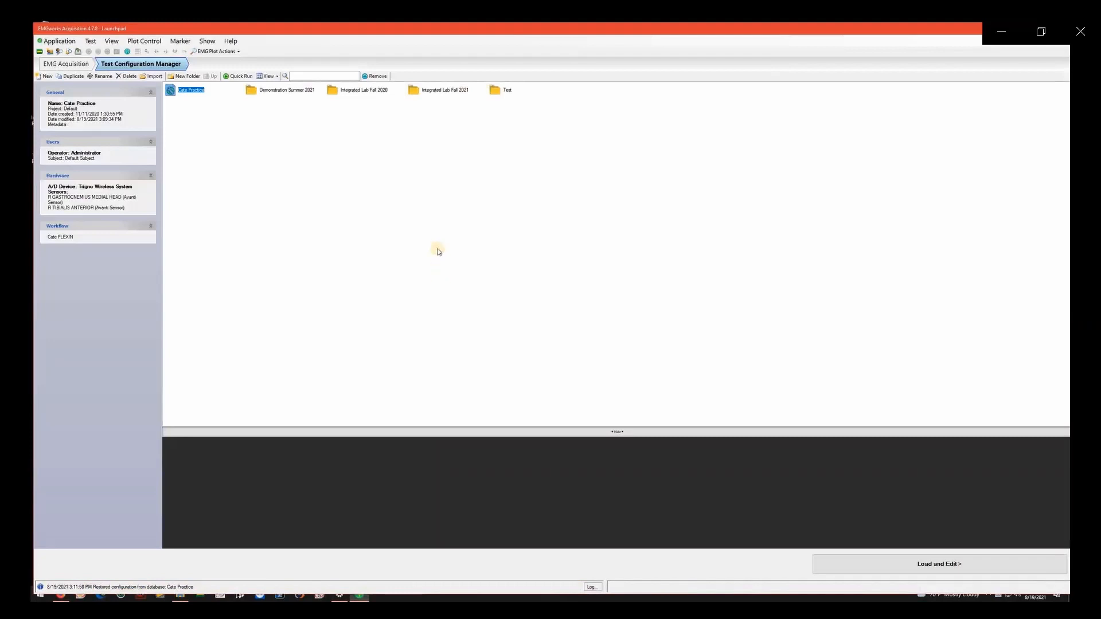
left_click(444, 90)
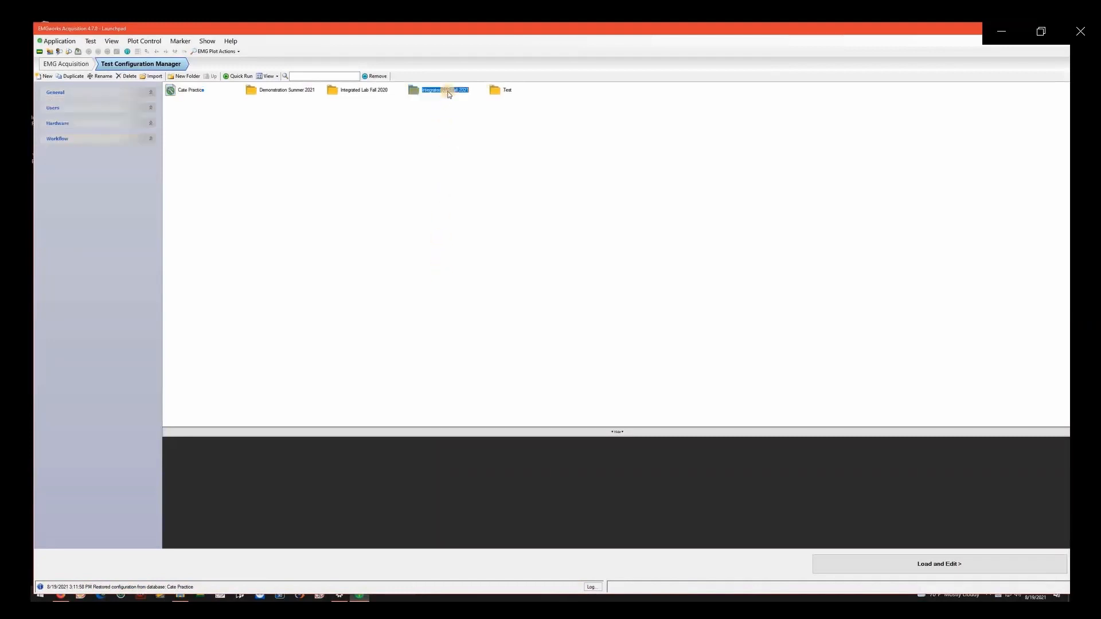
double_click(441, 90)
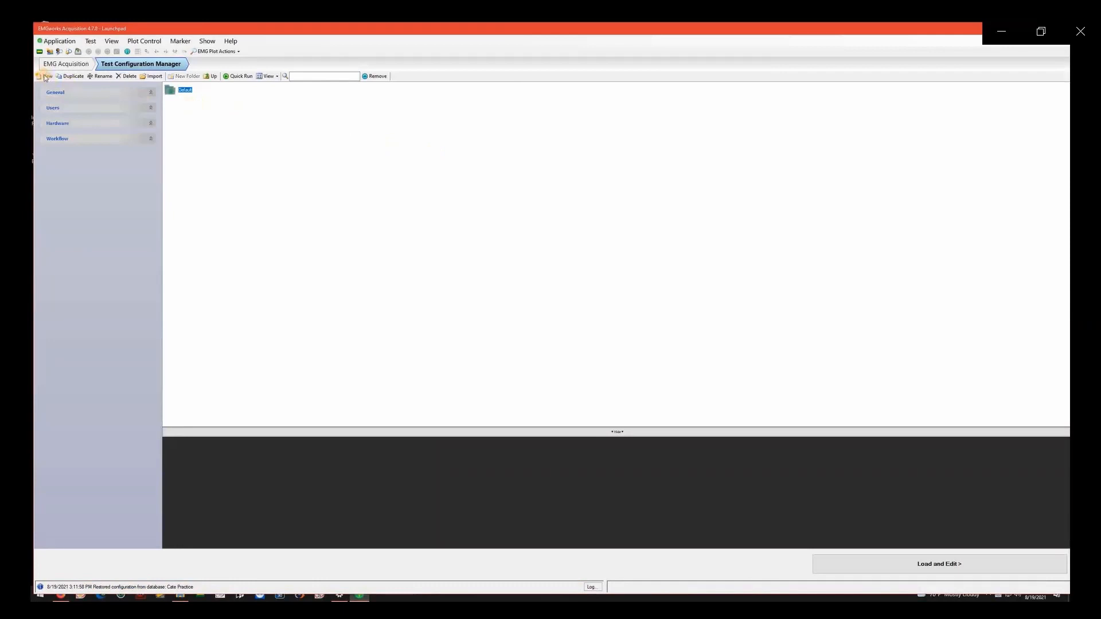
Create a new test configuration in the Integrated Lab Fall 2021 folder
left_click(46, 76)
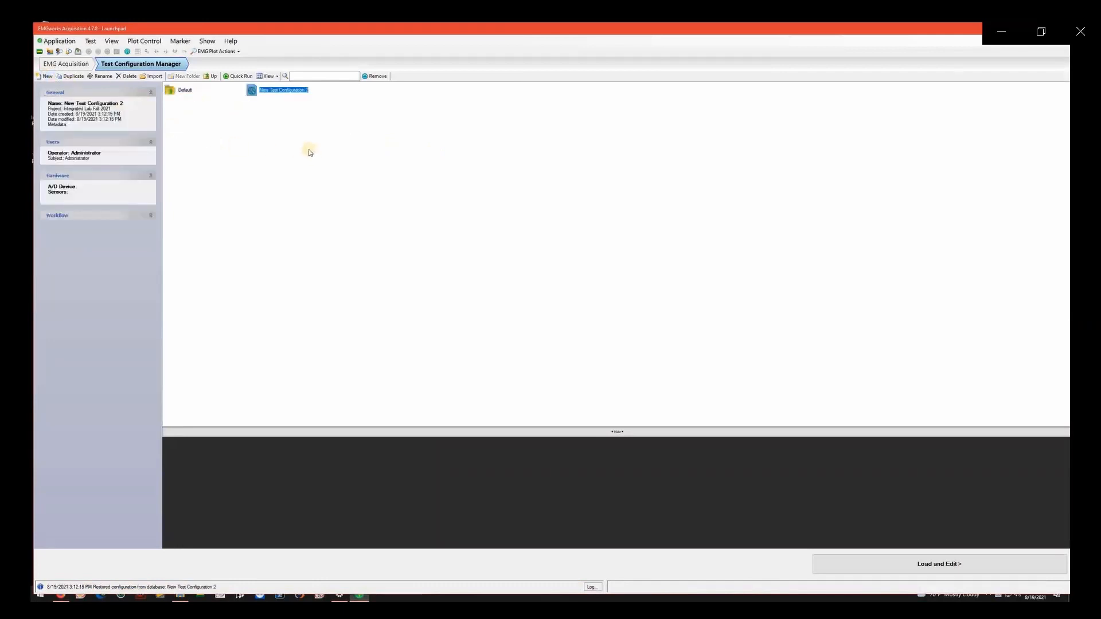
mouse_move(219, 107)
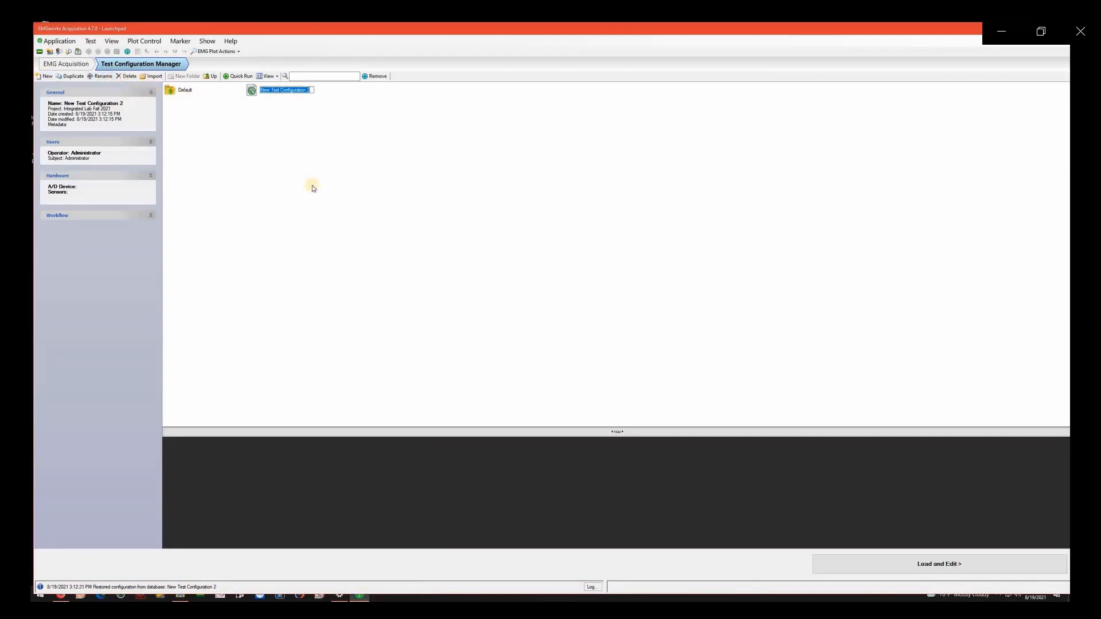
mouse_move(312, 185)
type("8_19 Bicep Curls Activity")
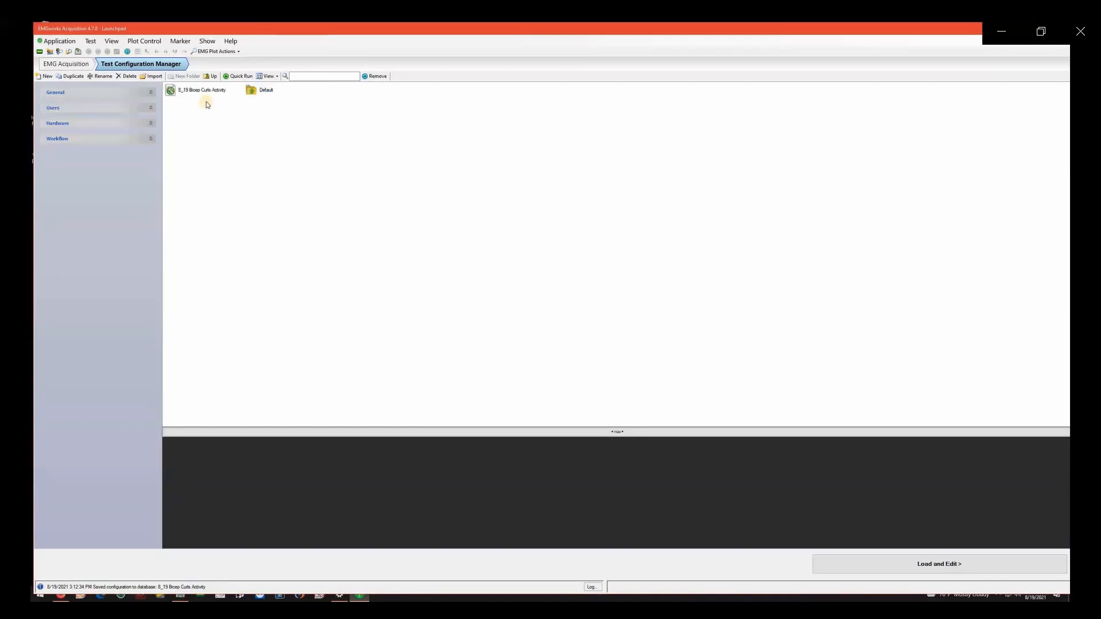
Load the configuration for editing and review the People page's subject list
left_click(938, 564)
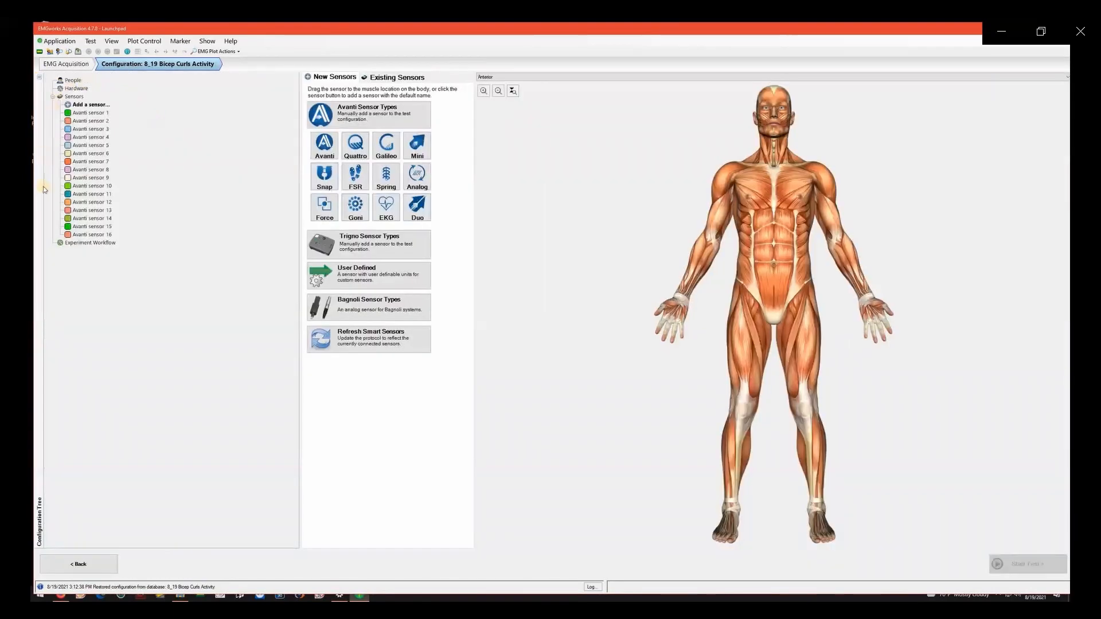
mouse_move(143, 148)
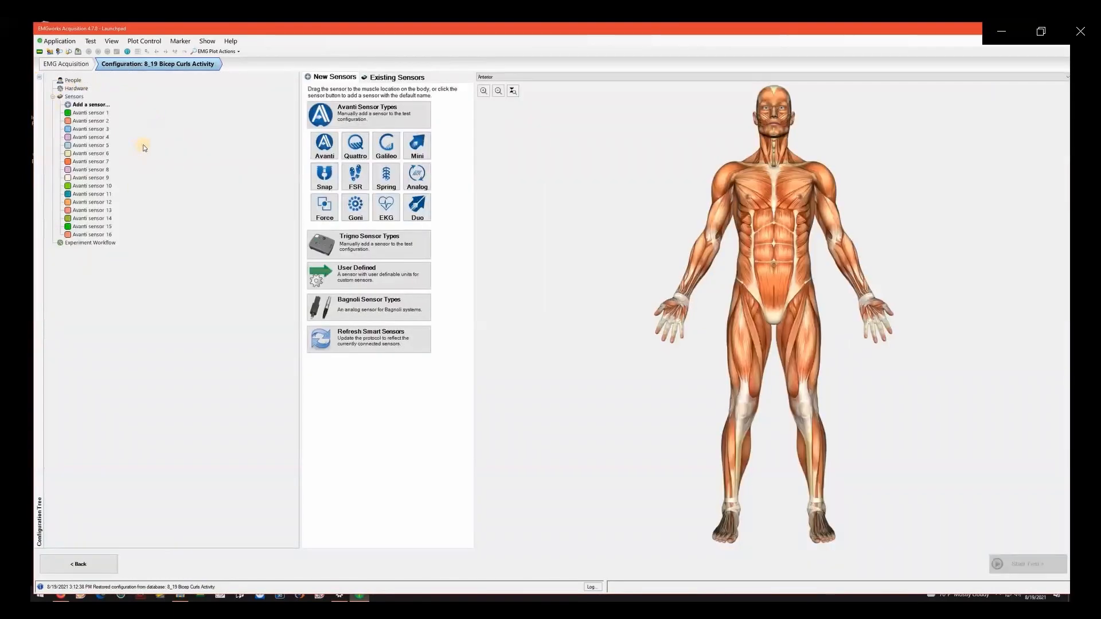
mouse_move(106, 98)
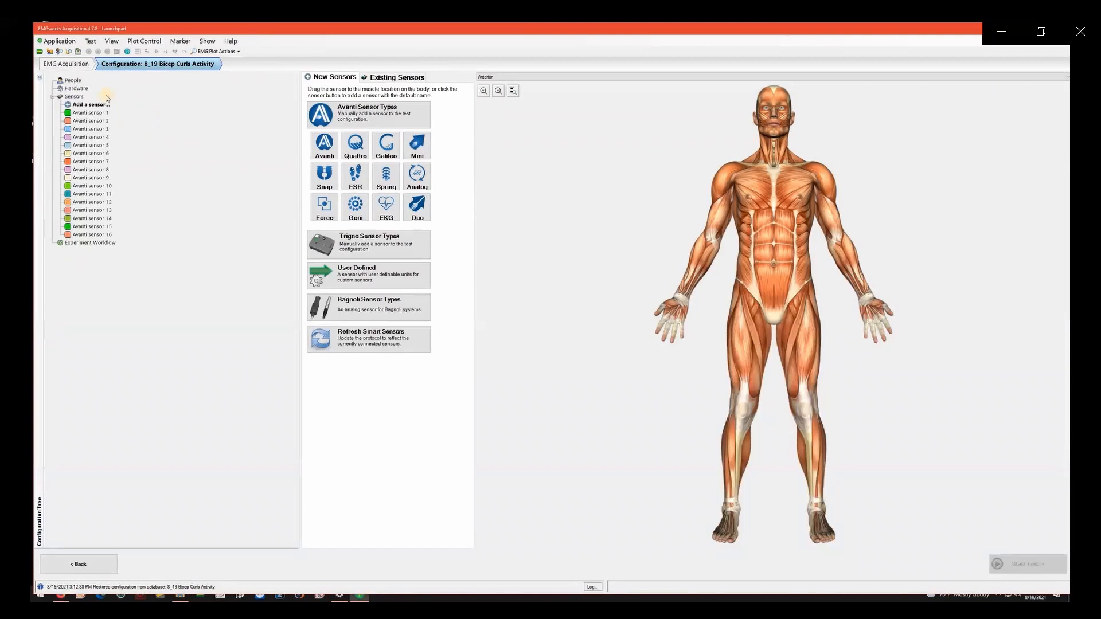
left_click(73, 80)
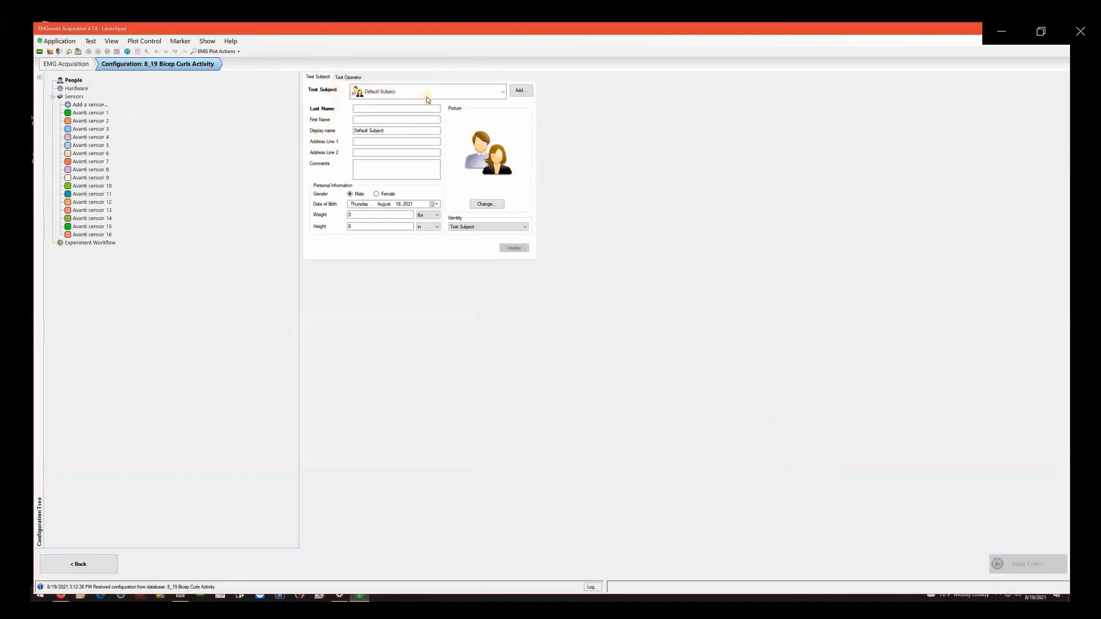
left_click(501, 92)
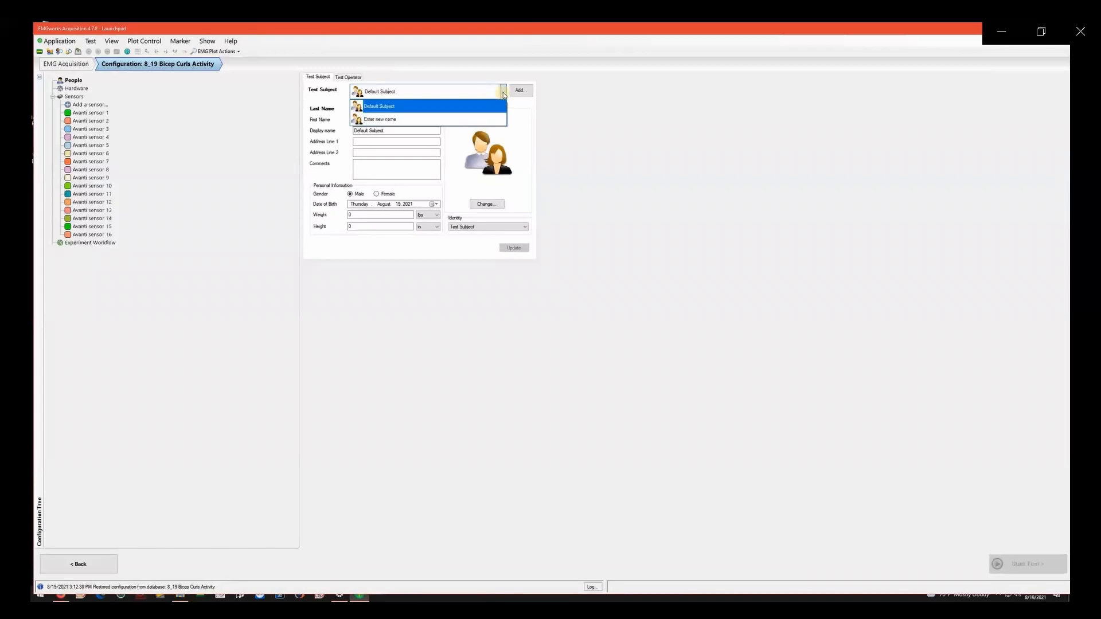
left_click(379, 106)
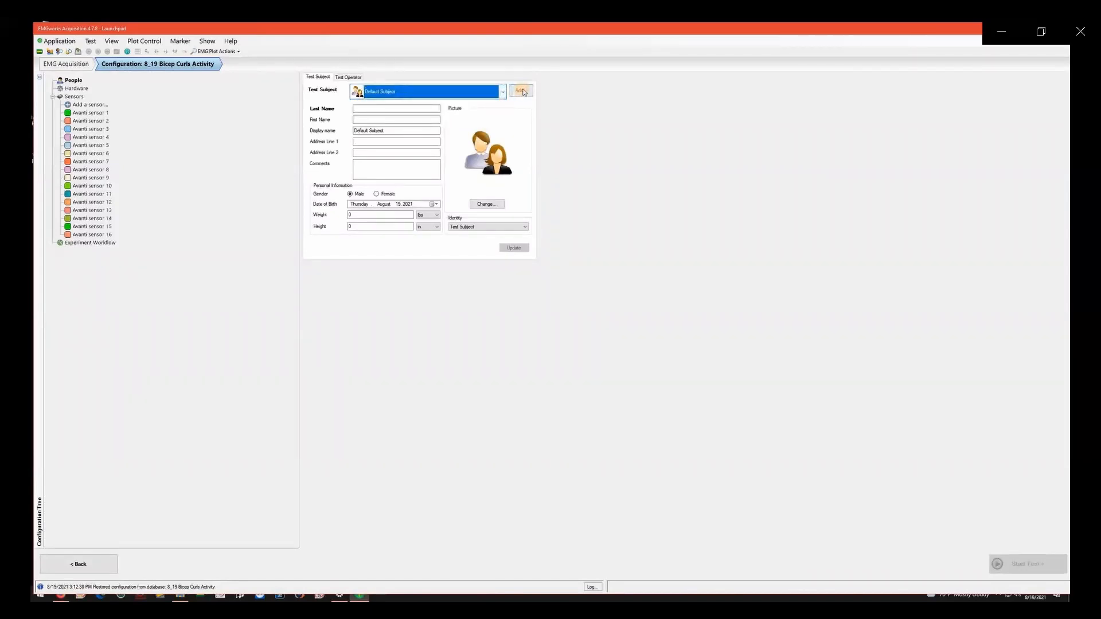
Add a new subject named Test Subject and select it for the configuration
left_click(520, 90)
type("72")
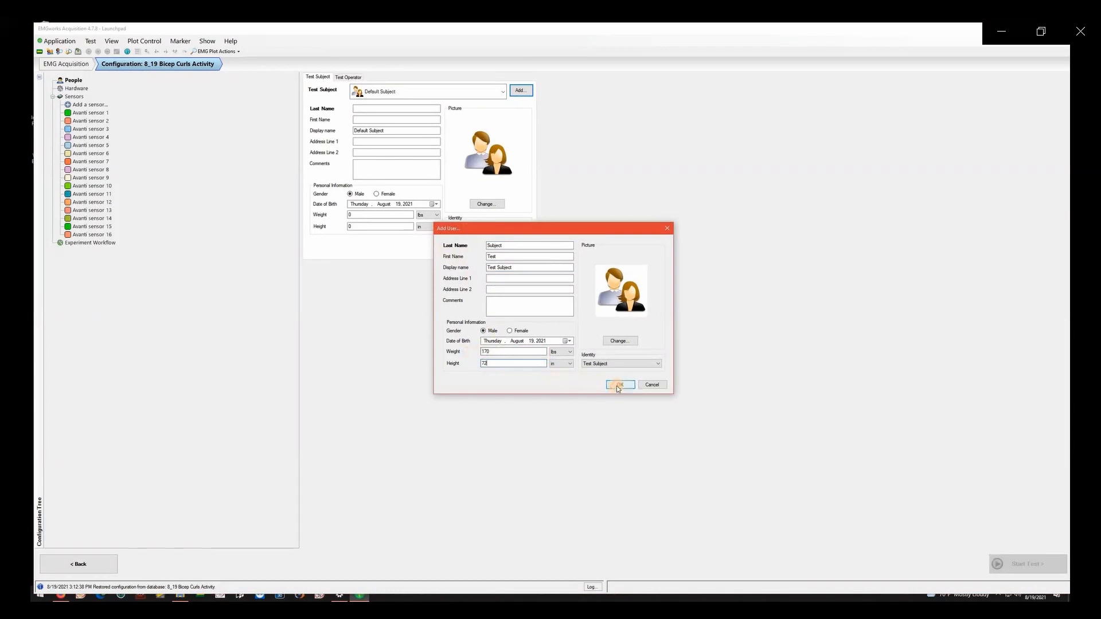
left_click(619, 385)
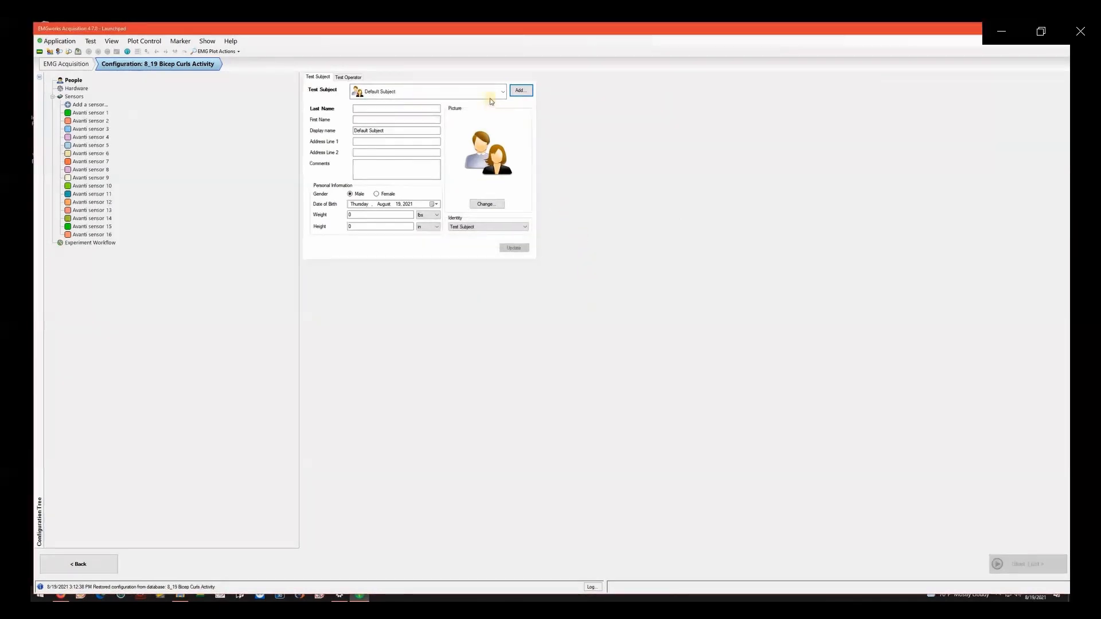
left_click(501, 91)
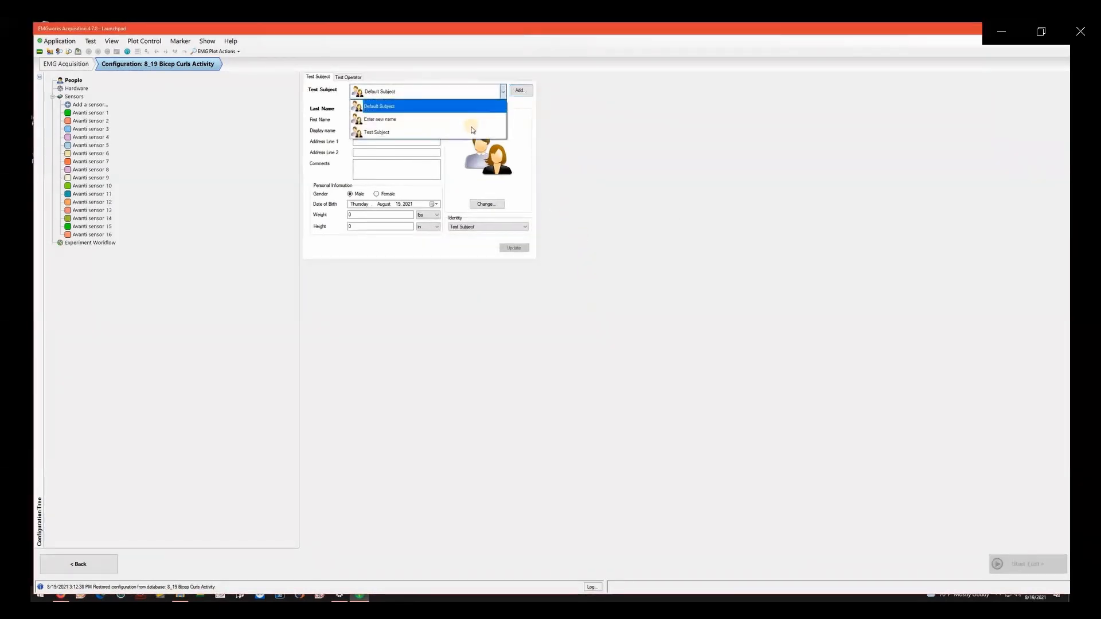
left_click(377, 132)
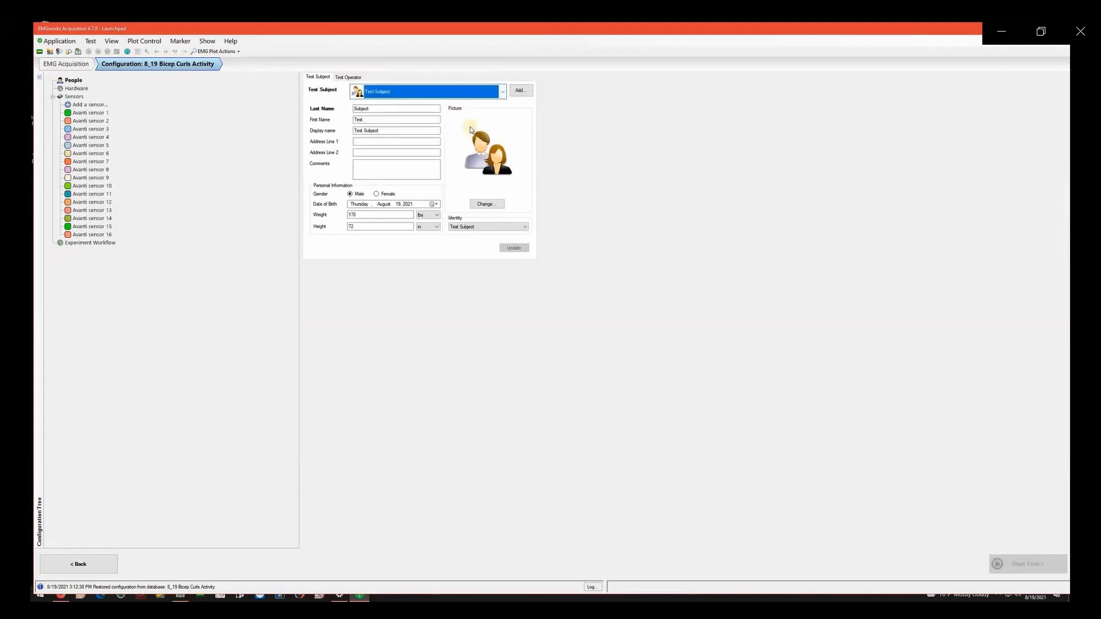
left_click(348, 77)
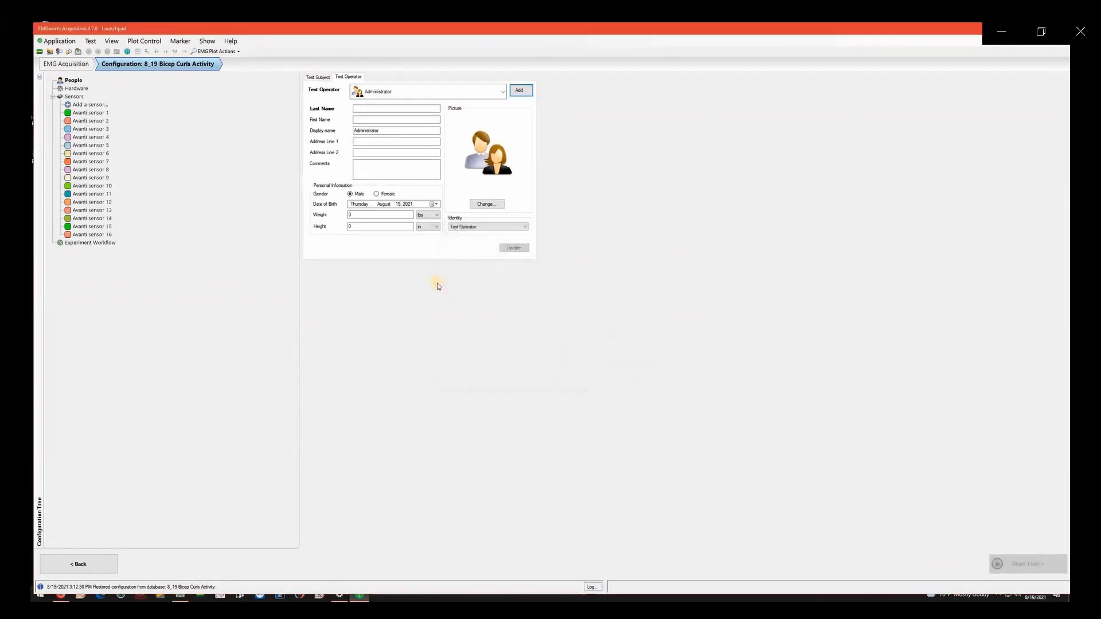
left_click(317, 77)
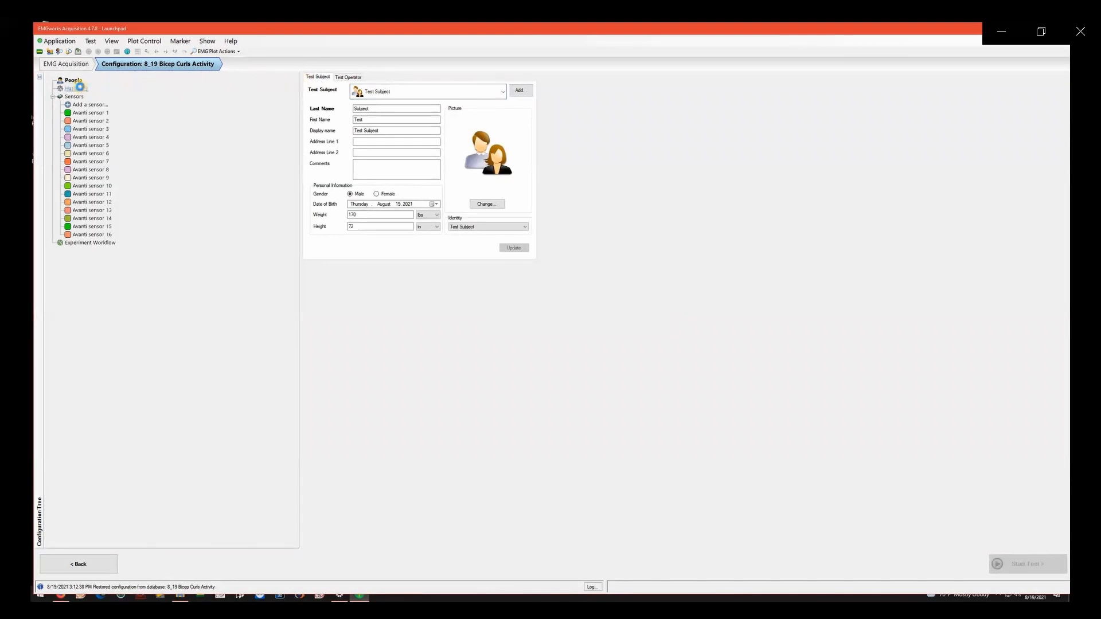
Check the Hardware page and keep Trigno Wireless System as the A/D device
left_click(73, 89)
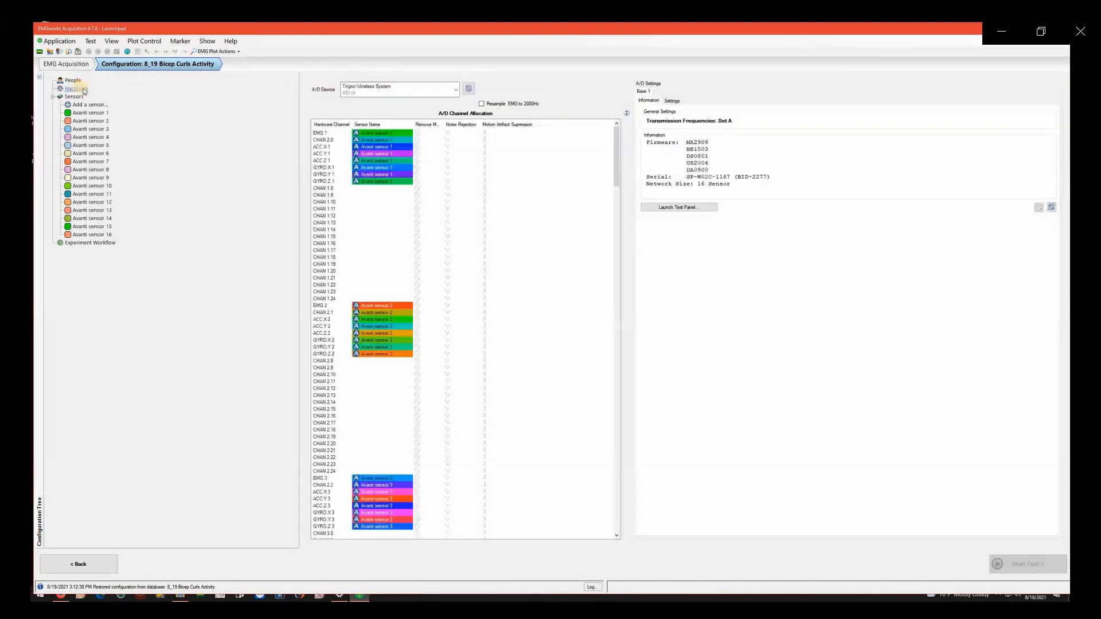
left_click(455, 88)
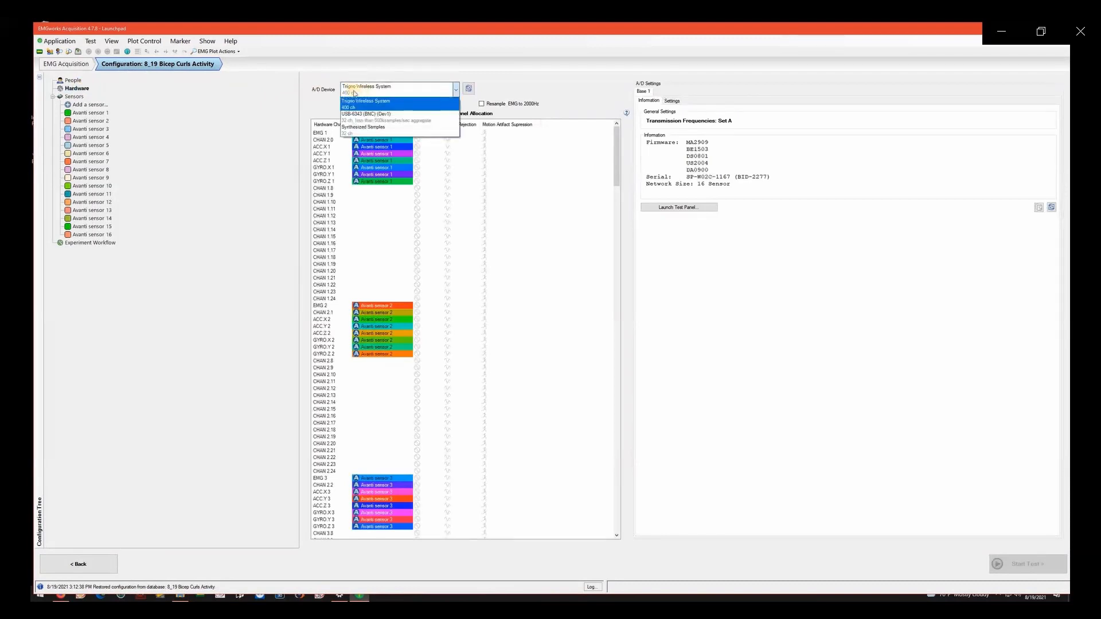
left_click(398, 88)
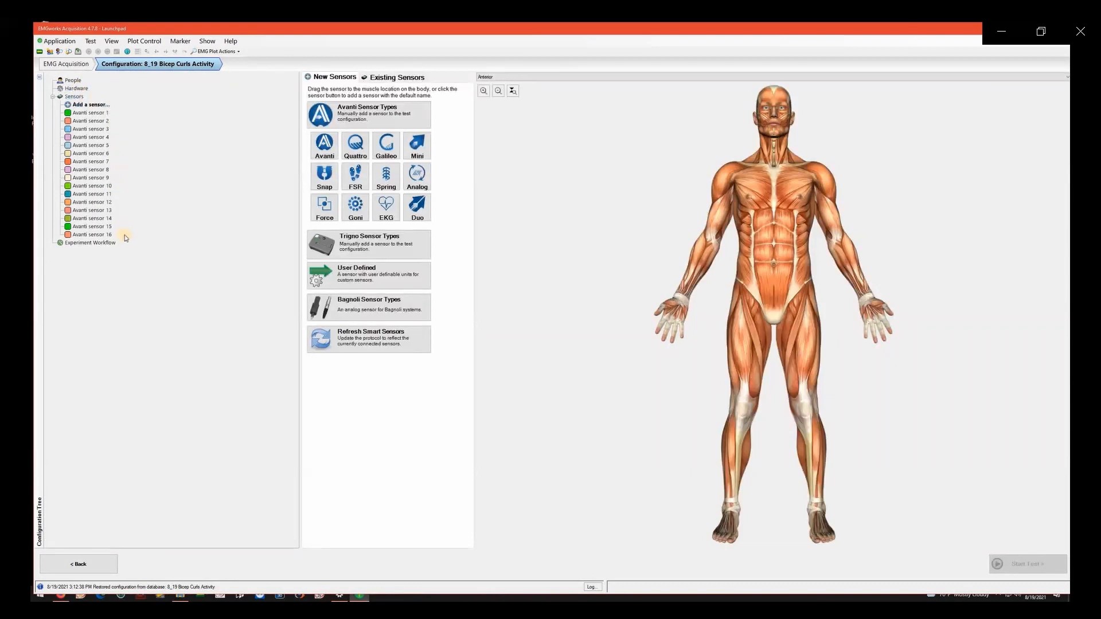
mouse_move(153, 232)
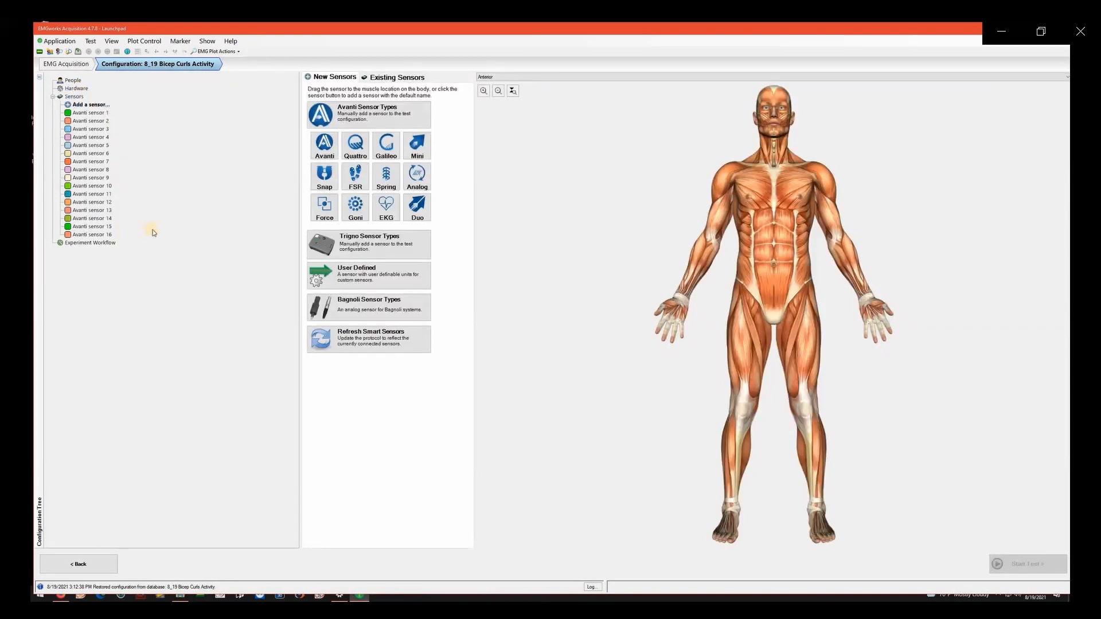
Remove all sixteen Avanti sensors and bring up the add-sensor page
left_click(90, 113)
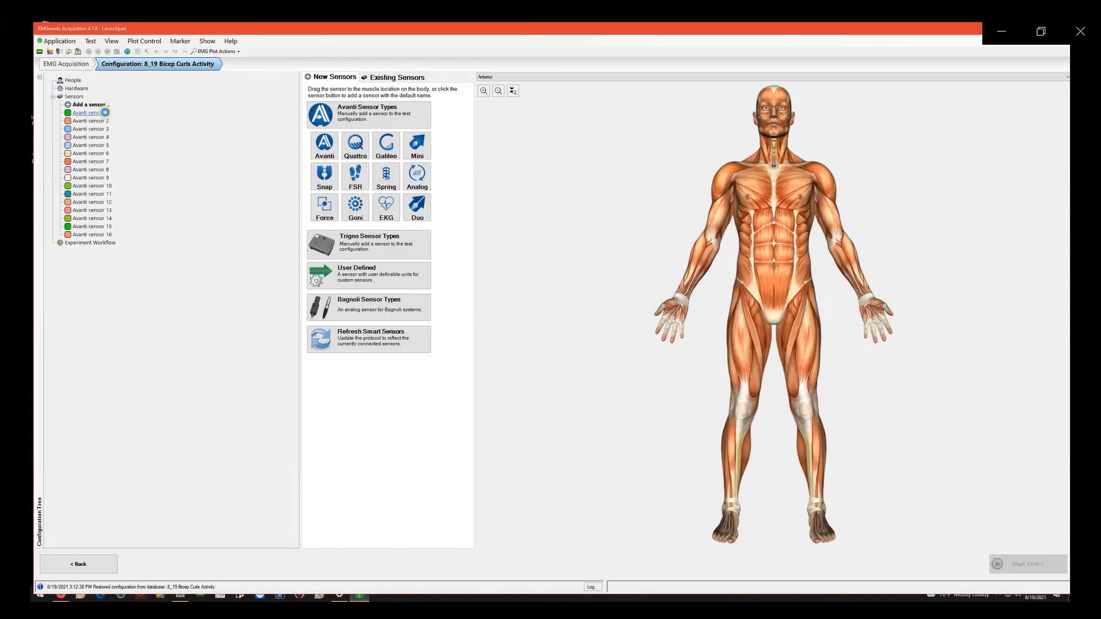
right_click(88, 113)
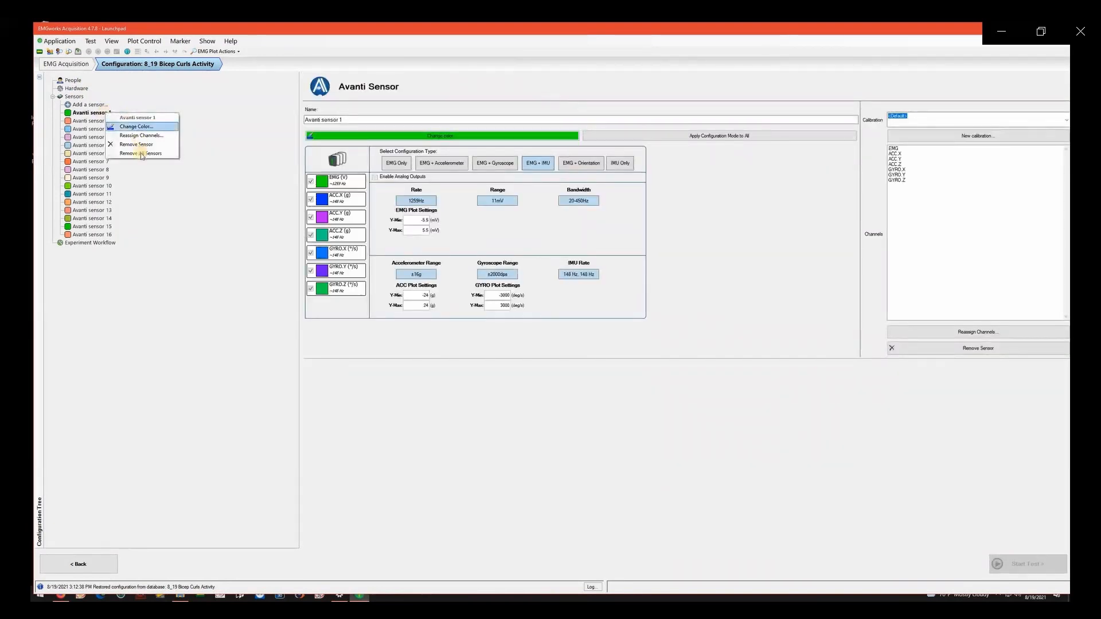
left_click(140, 154)
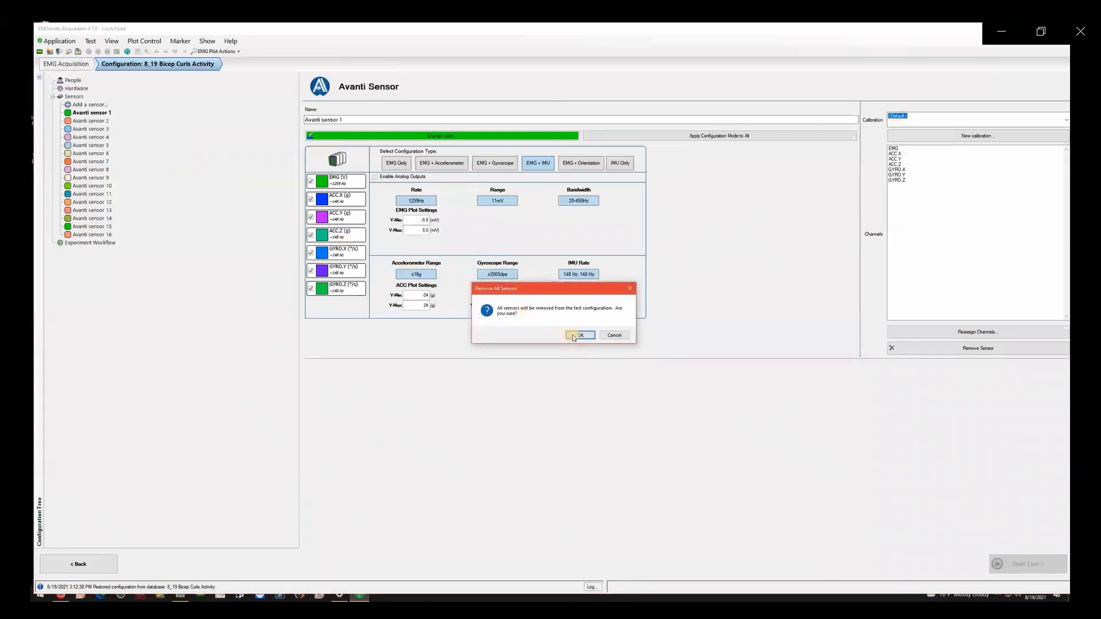
left_click(579, 335)
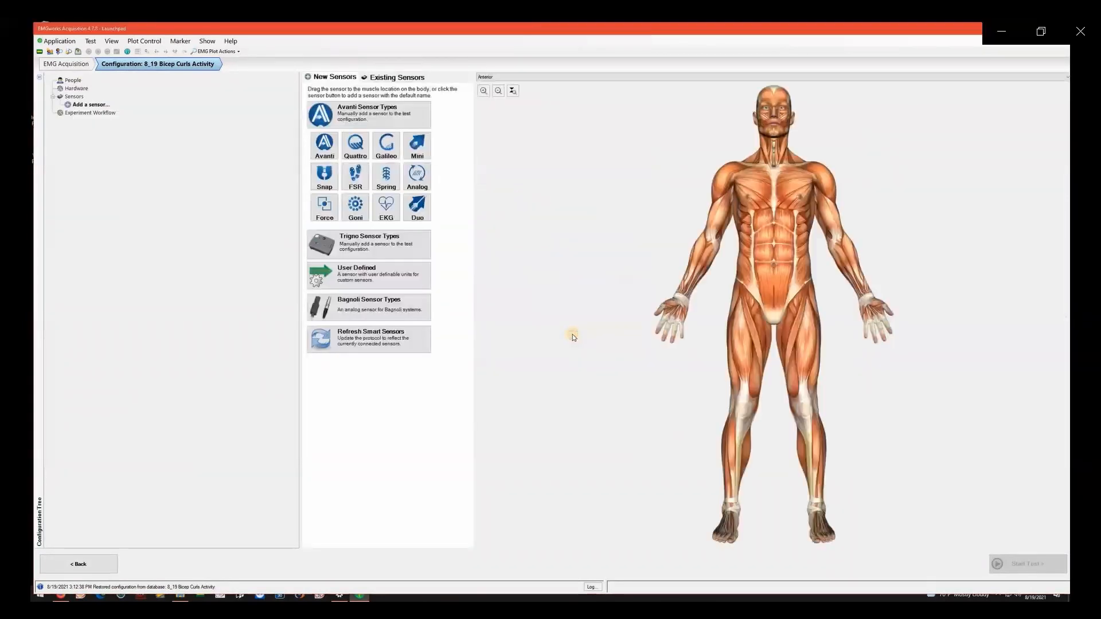
mouse_move(489, 169)
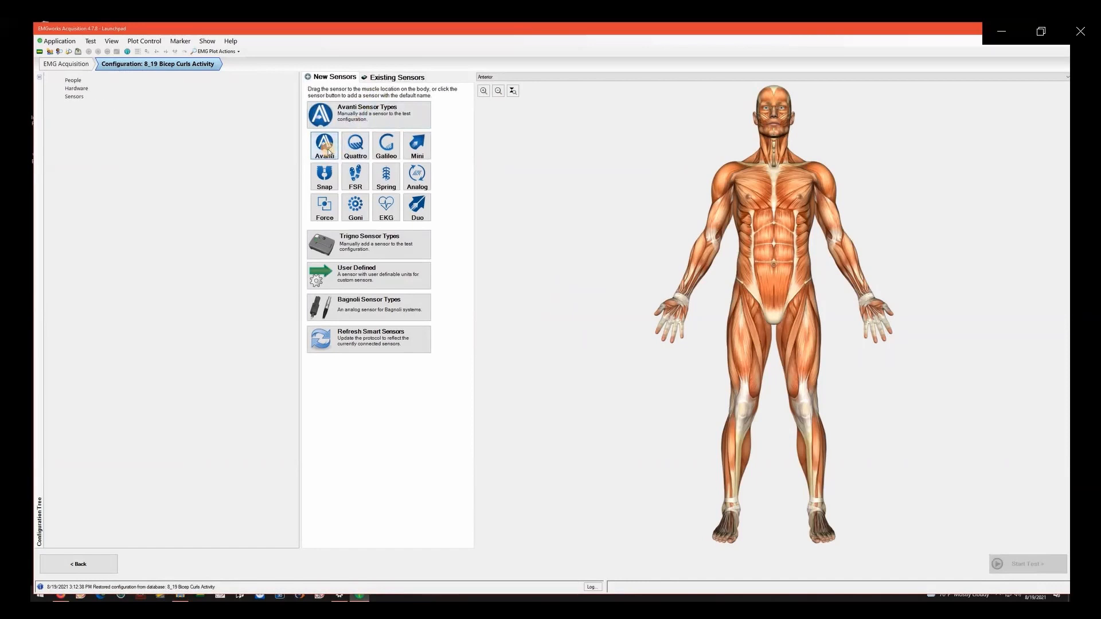
Add Avanti sensors, then remove the extra Avanti sensor 3, leaving two
left_click(323, 144)
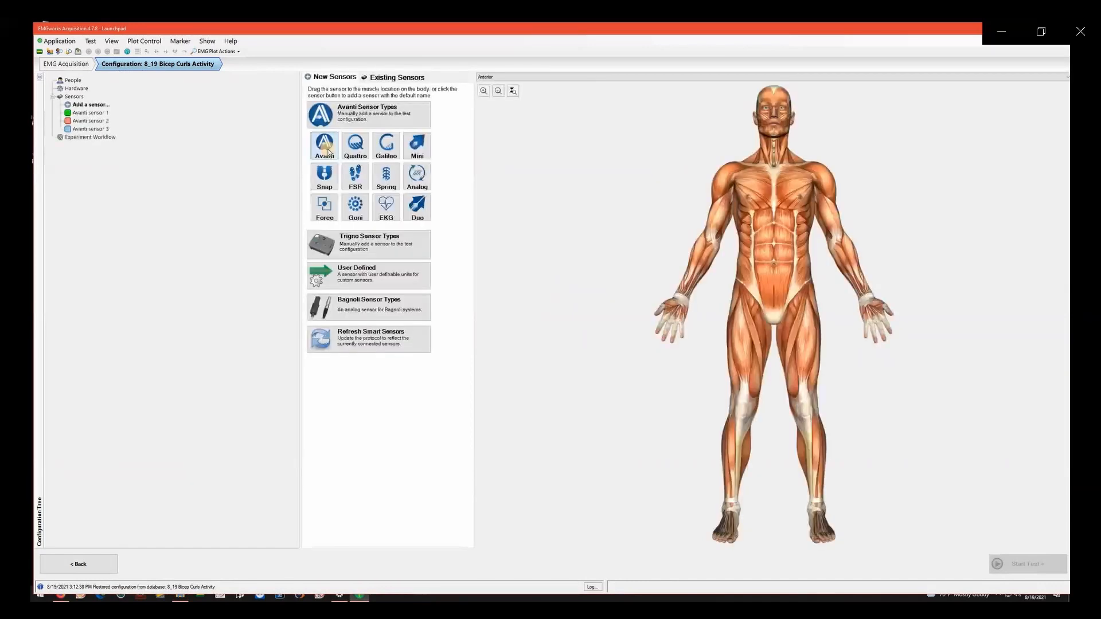
left_click(324, 146)
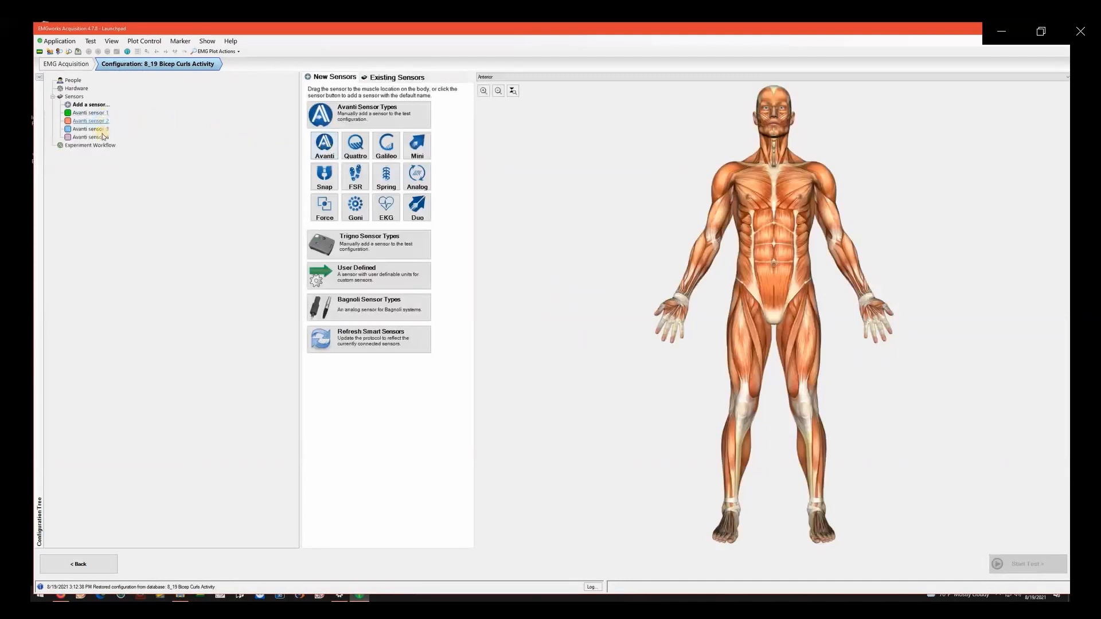
right_click(90, 137)
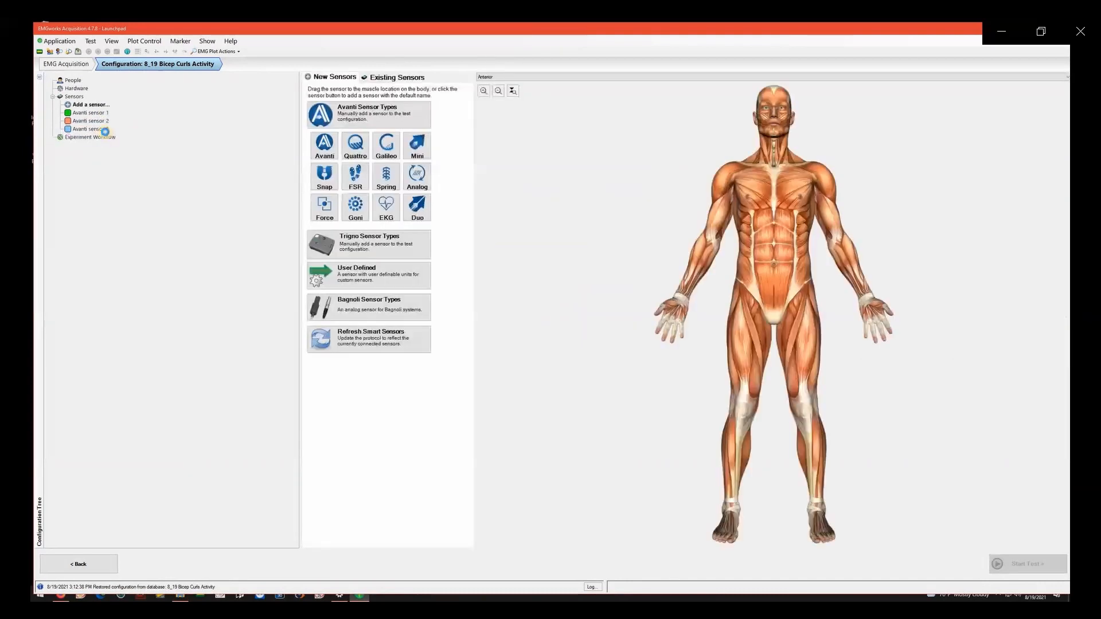
right_click(90, 129)
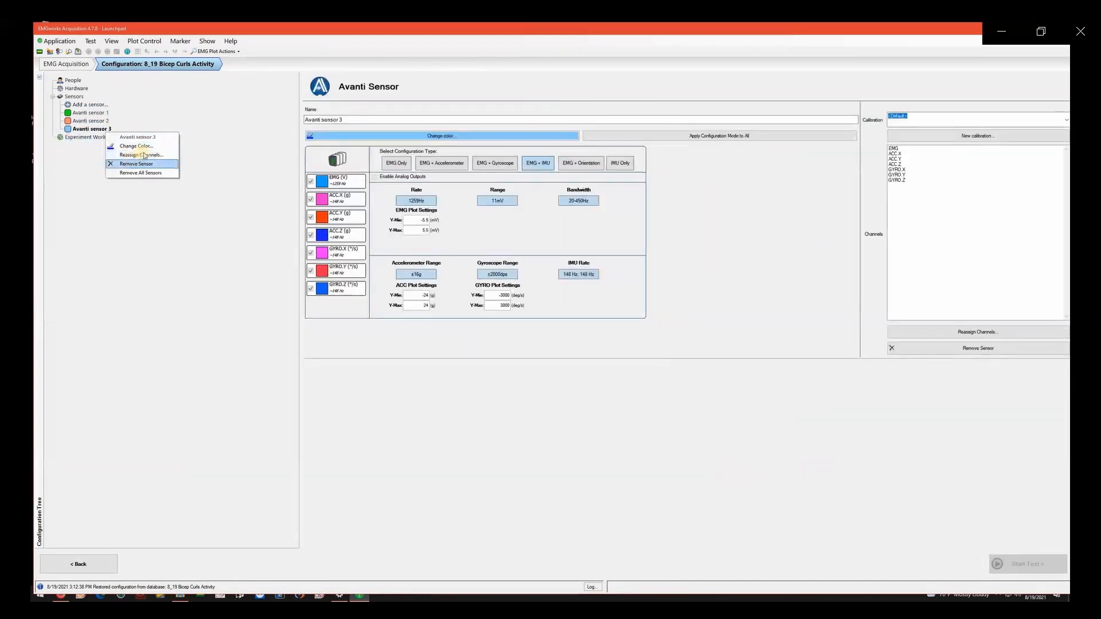
left_click(135, 164)
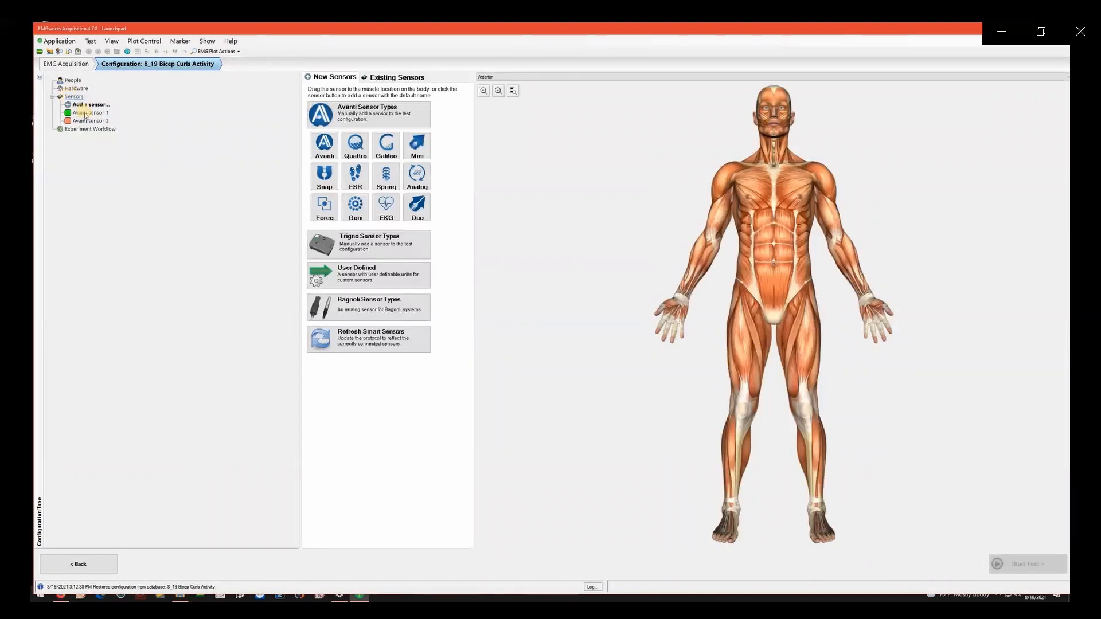
Name sensor 1 '1 - R Biceps Brachii', set EMG Only, and apply that mode to all
left_click(91, 113)
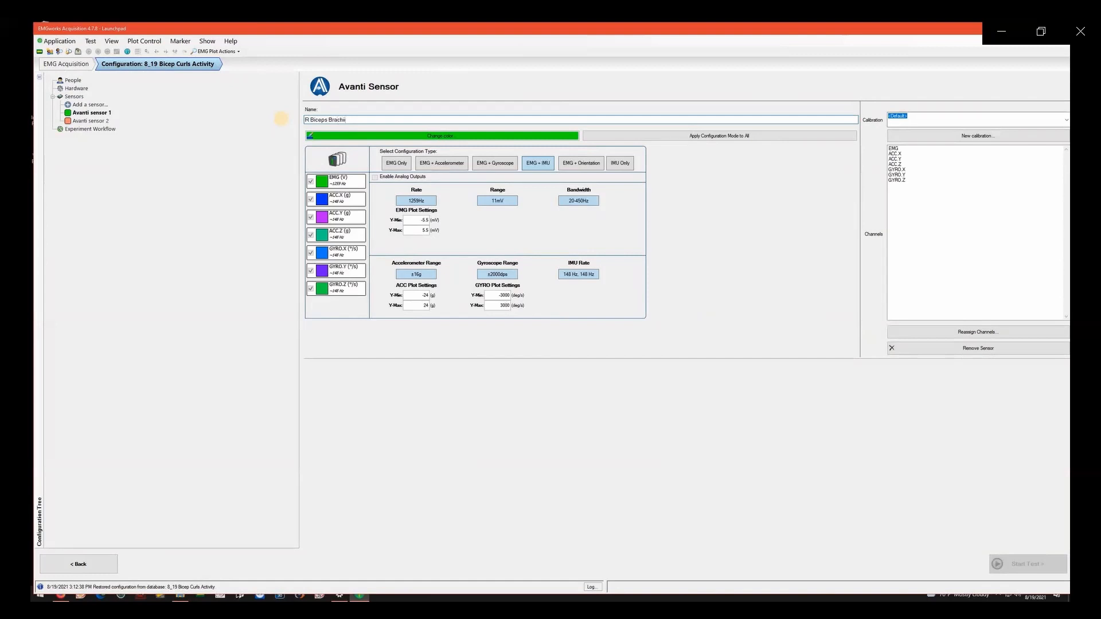
mouse_move(287, 122)
type("1 - ")
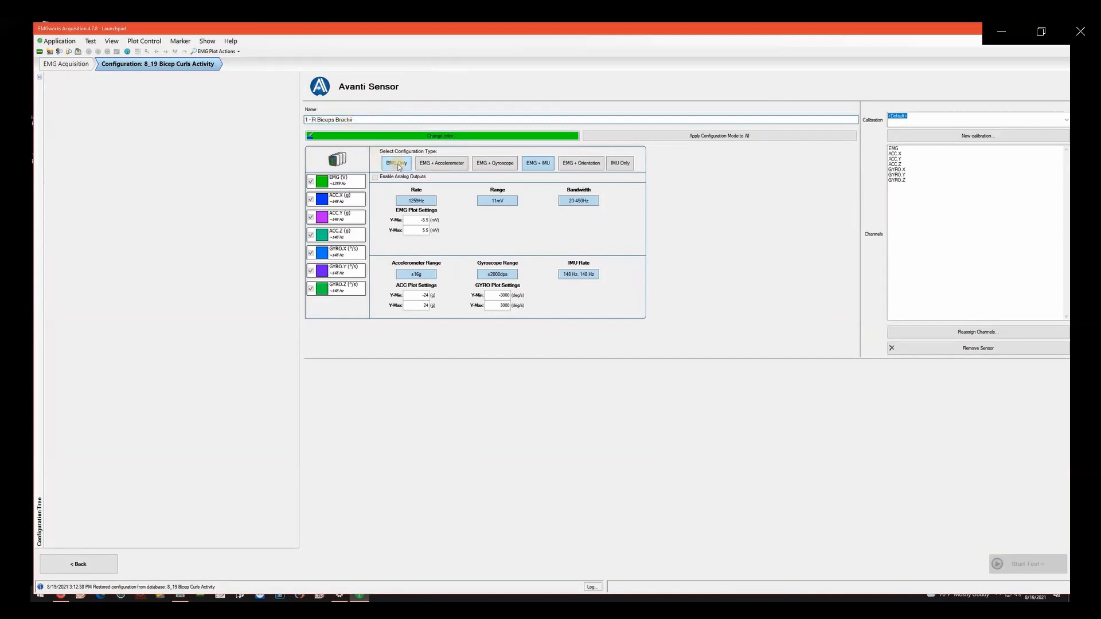
left_click(395, 163)
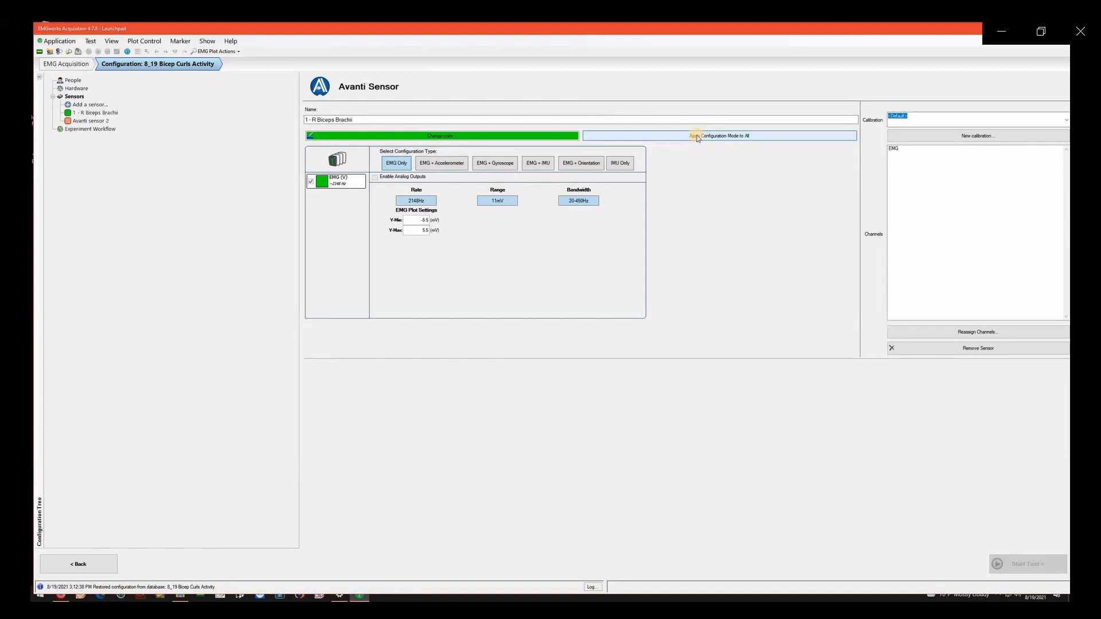
mouse_move(511, 154)
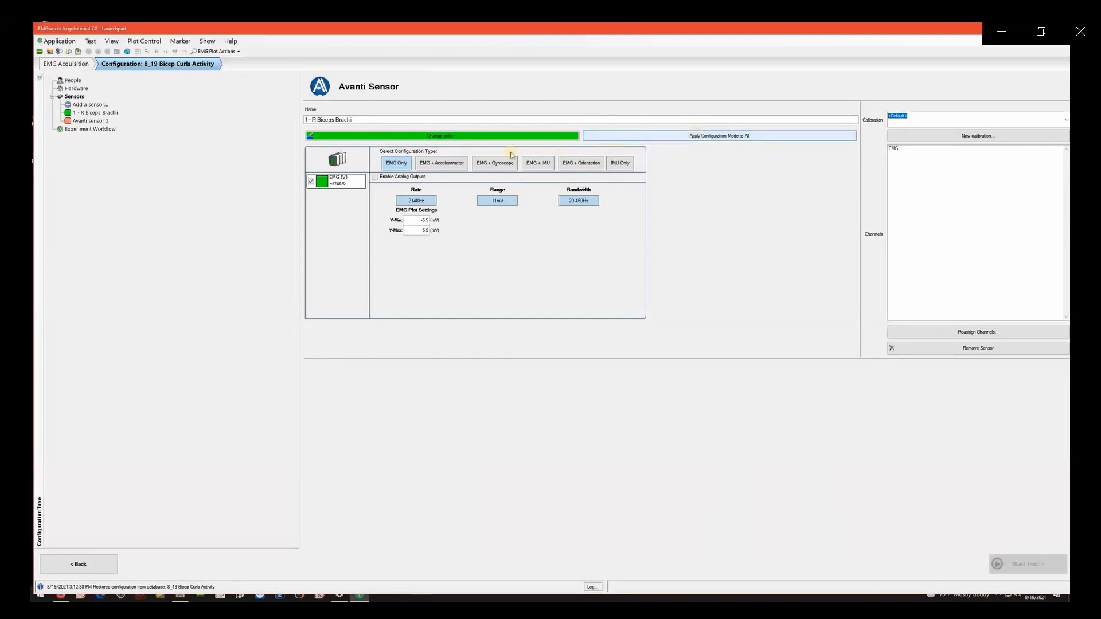
left_click(90, 121)
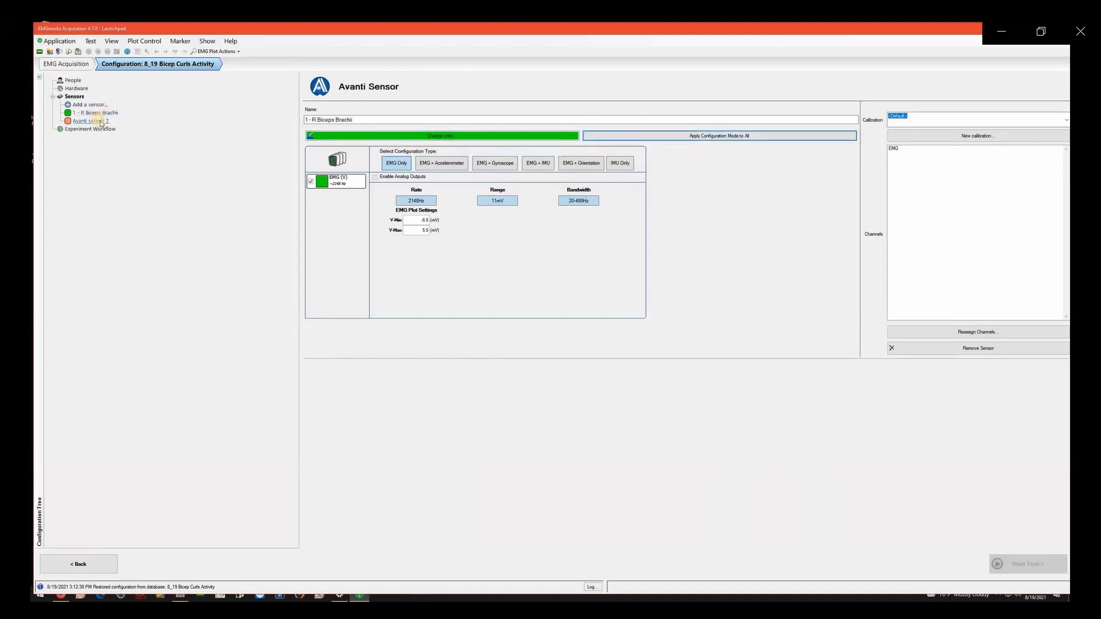
Rename Avanti sensor 2 to '2 - Triceps Brachii'
left_click(90, 128)
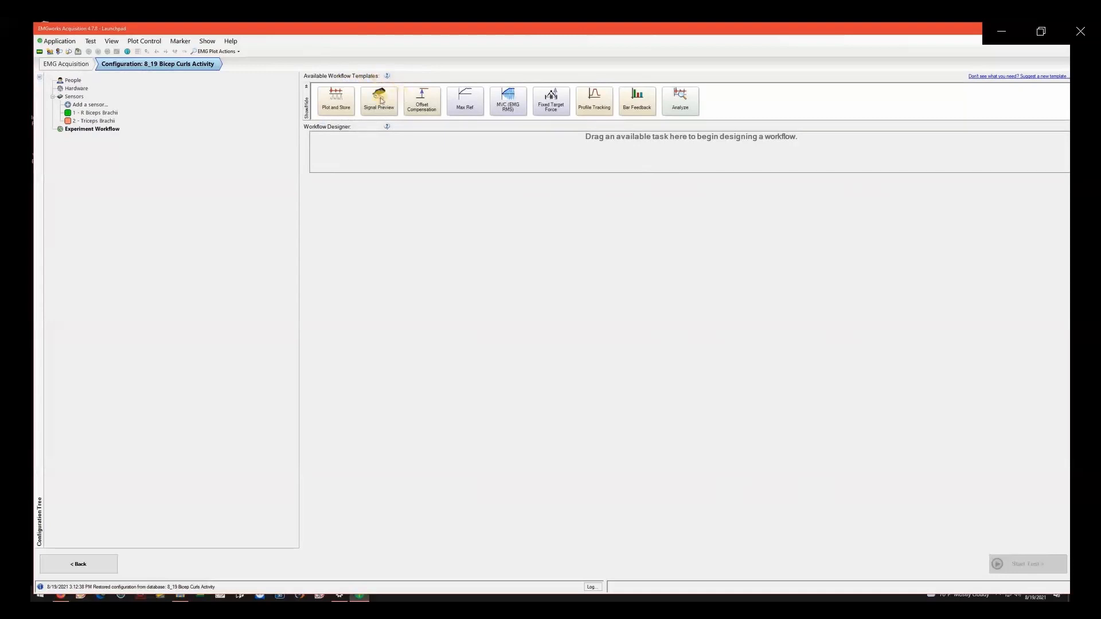
mouse_move(360, 140)
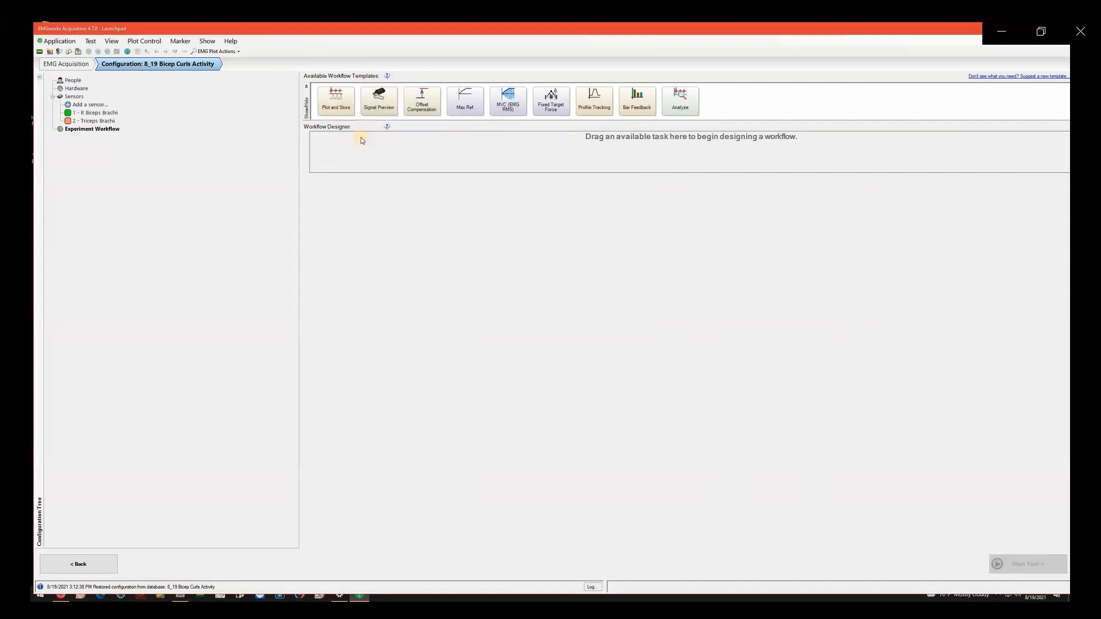
mouse_move(336, 101)
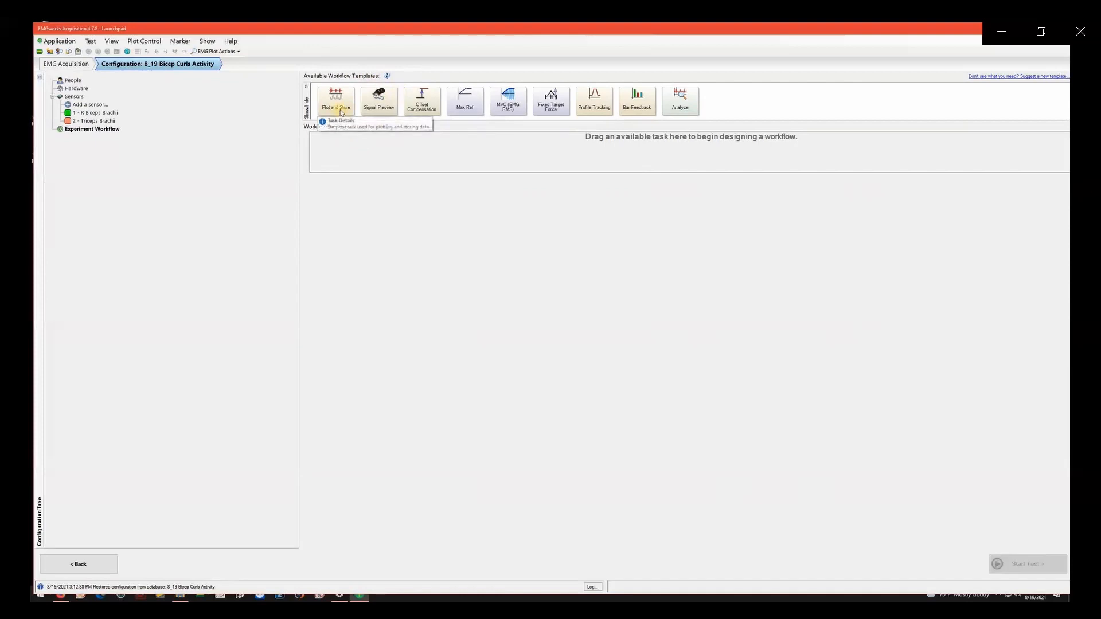
mouse_move(378, 100)
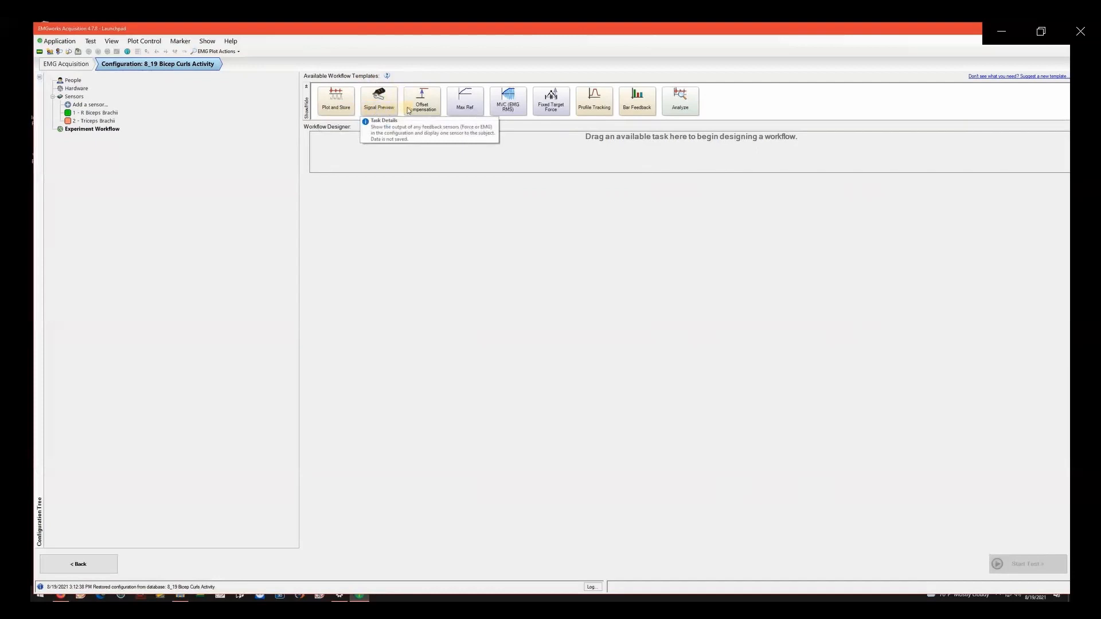
mouse_move(423, 98)
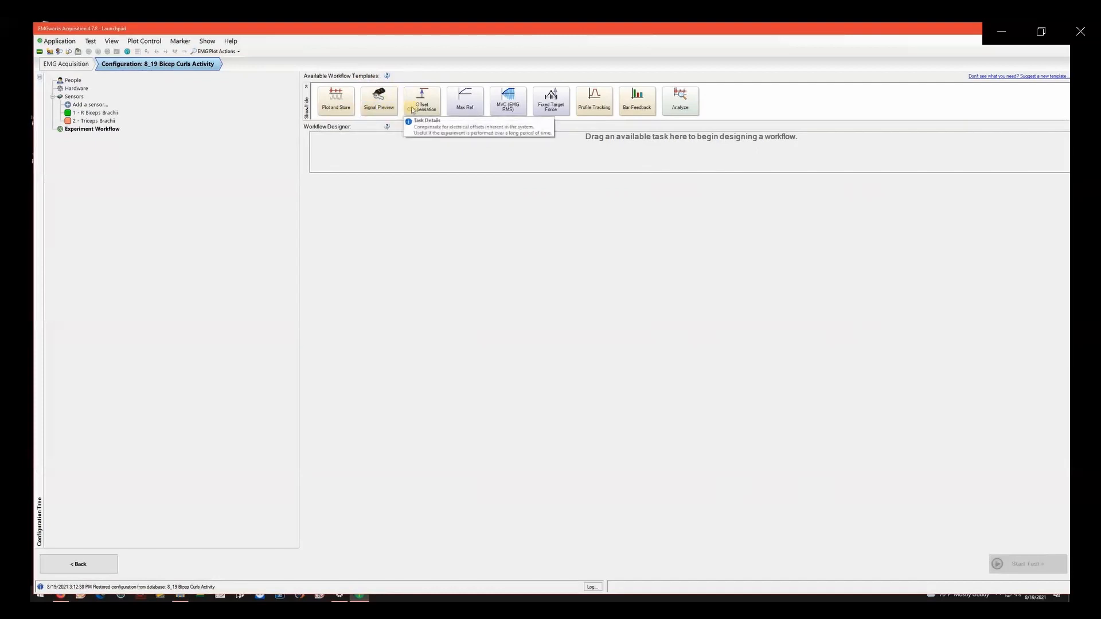
mouse_move(403, 144)
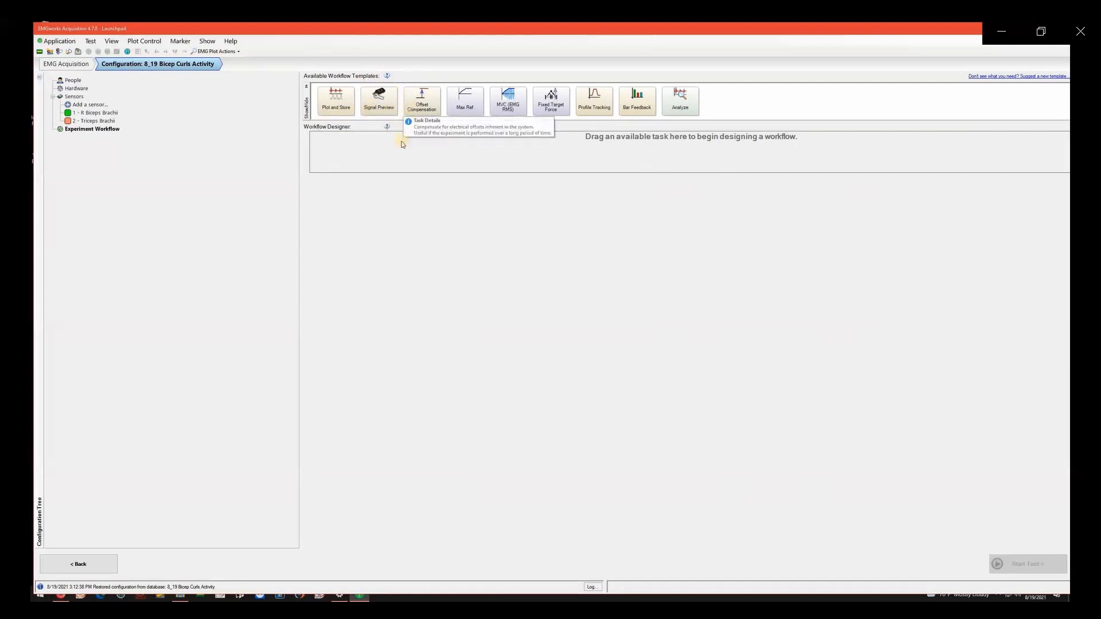
mouse_move(391, 145)
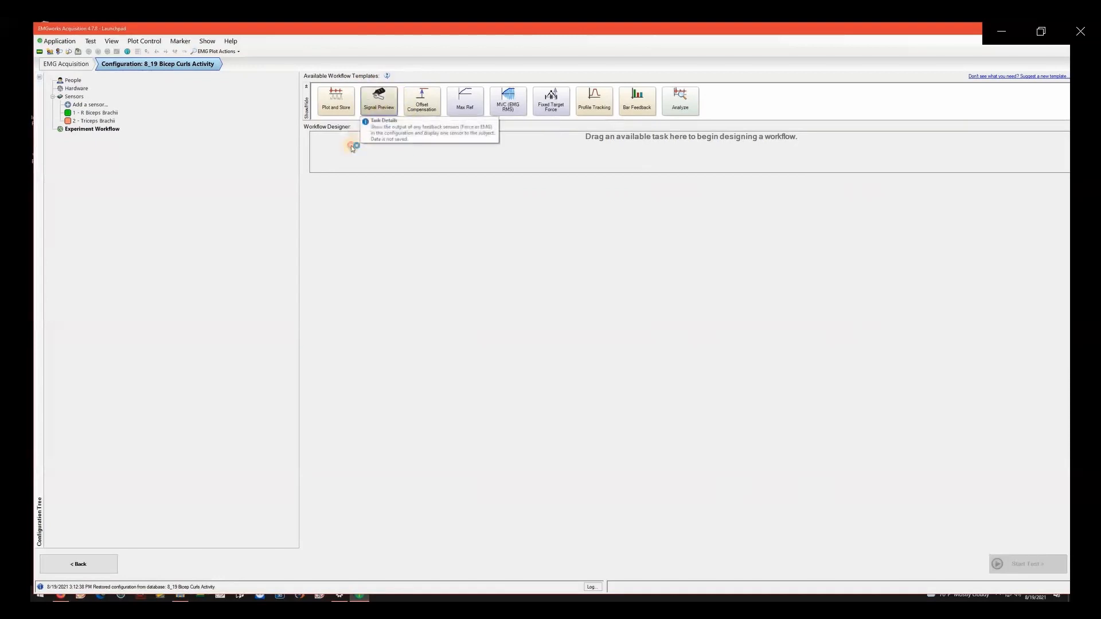
Drag a Signal Preview task into the Workflow Designer
left_click_drag(378, 100, 337, 150)
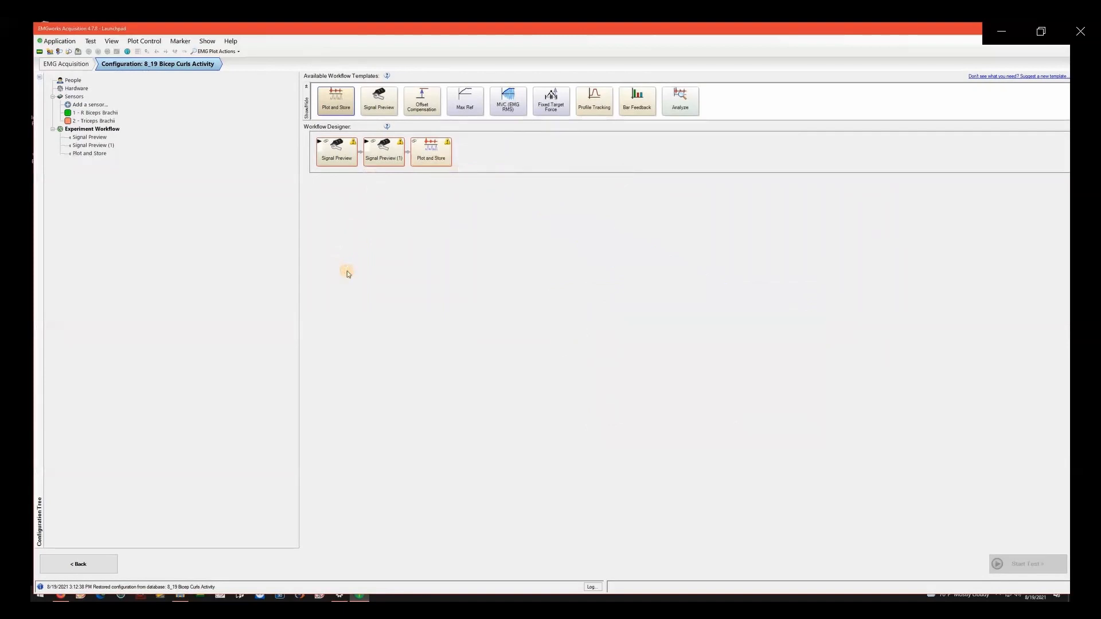
mouse_move(371, 206)
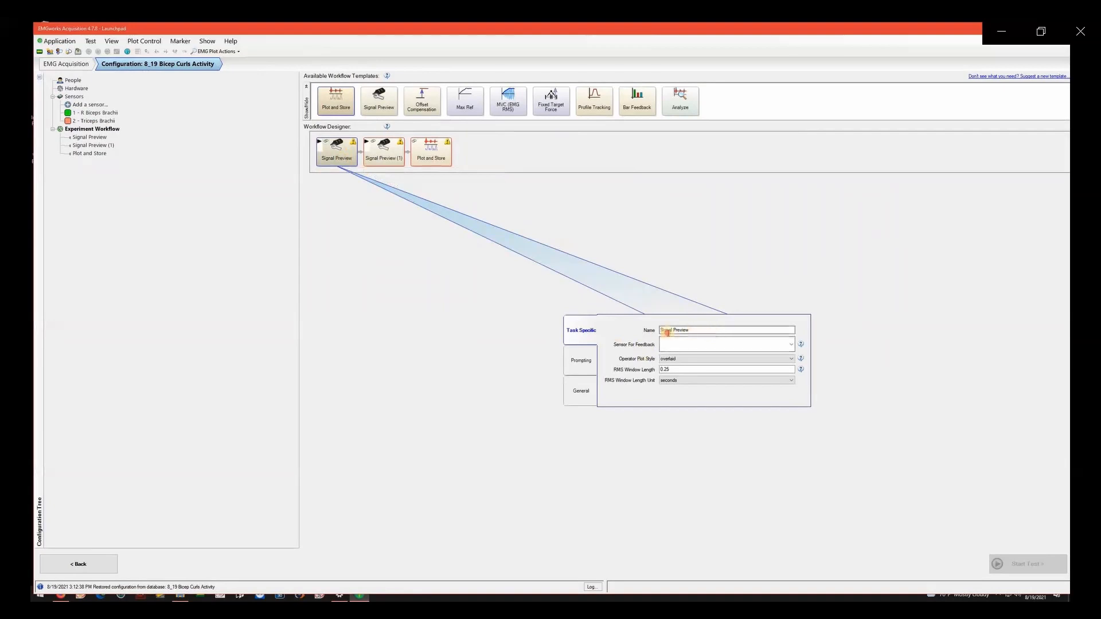
Name the first preview task Biceps with 1 - R Biceps Brachii as feedback sensor
triple_click(726, 330)
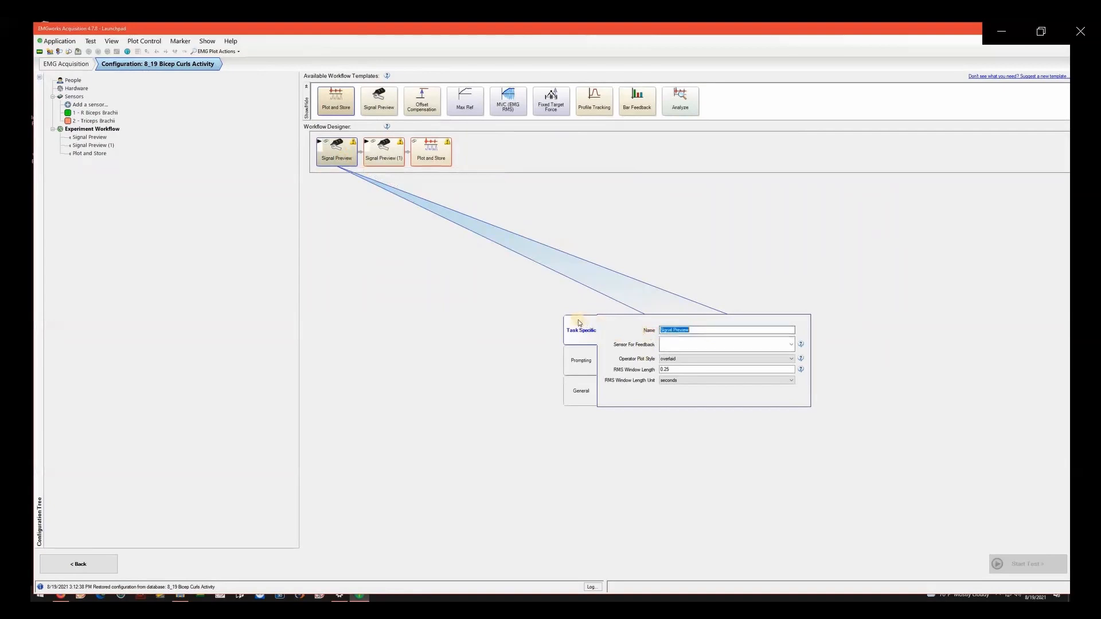
type("Biceps")
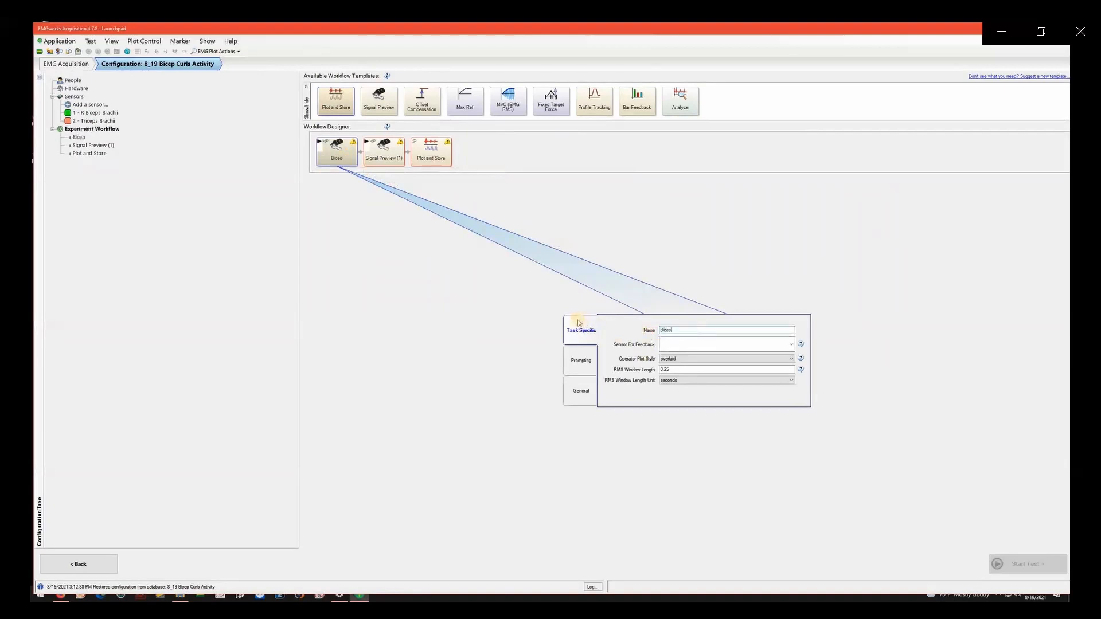
left_click(791, 345)
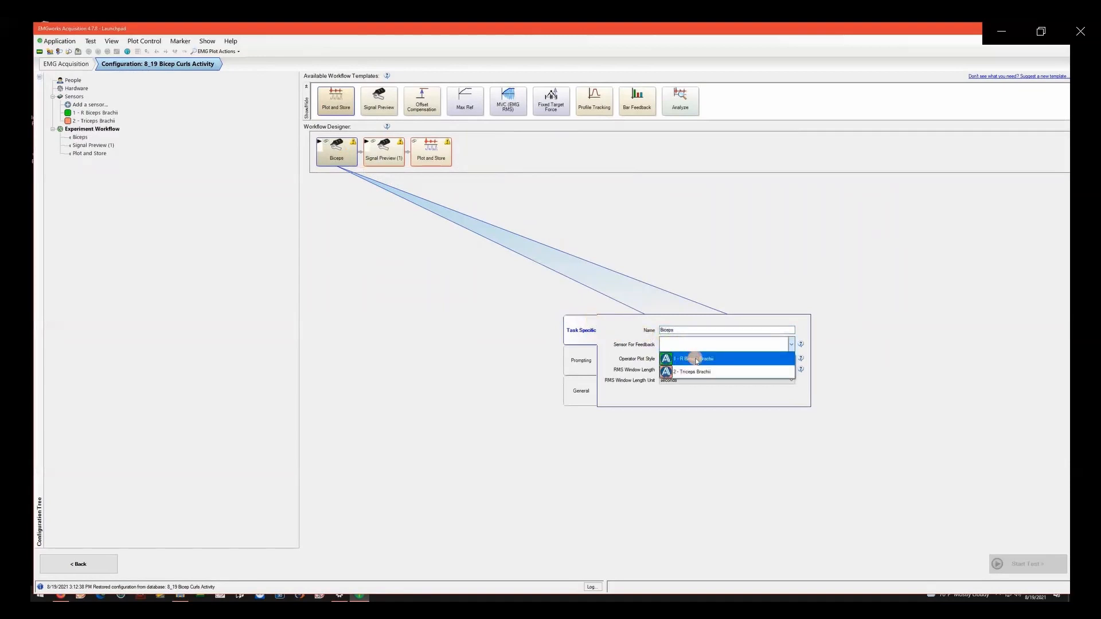
left_click(692, 359)
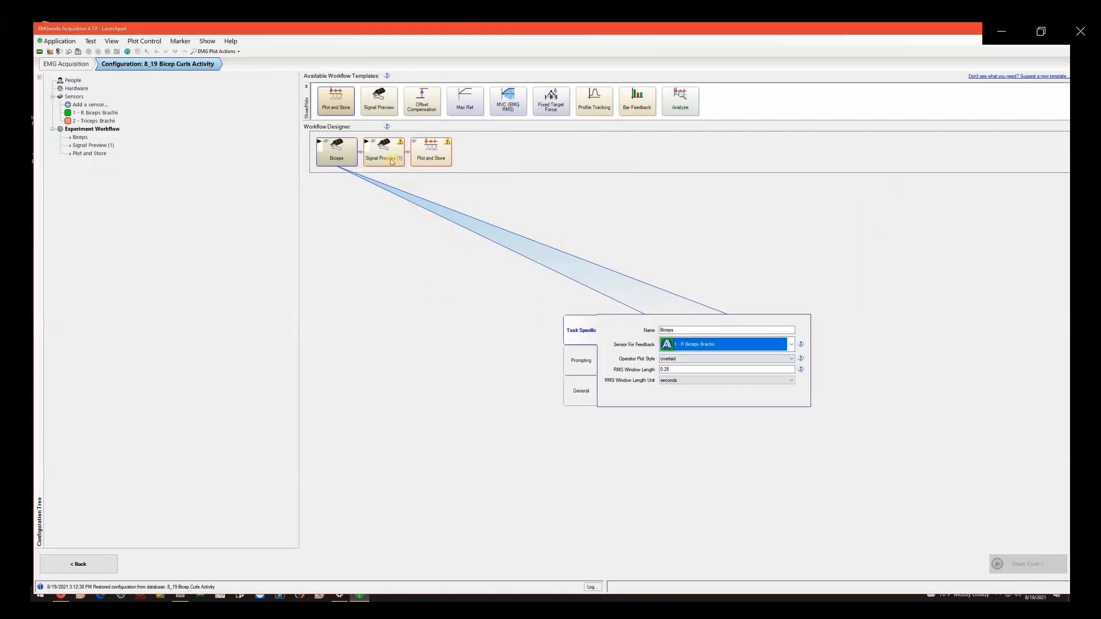
Name the second preview task Triceps with 2 - Triceps Brachii as feedback sensor
left_click(383, 151)
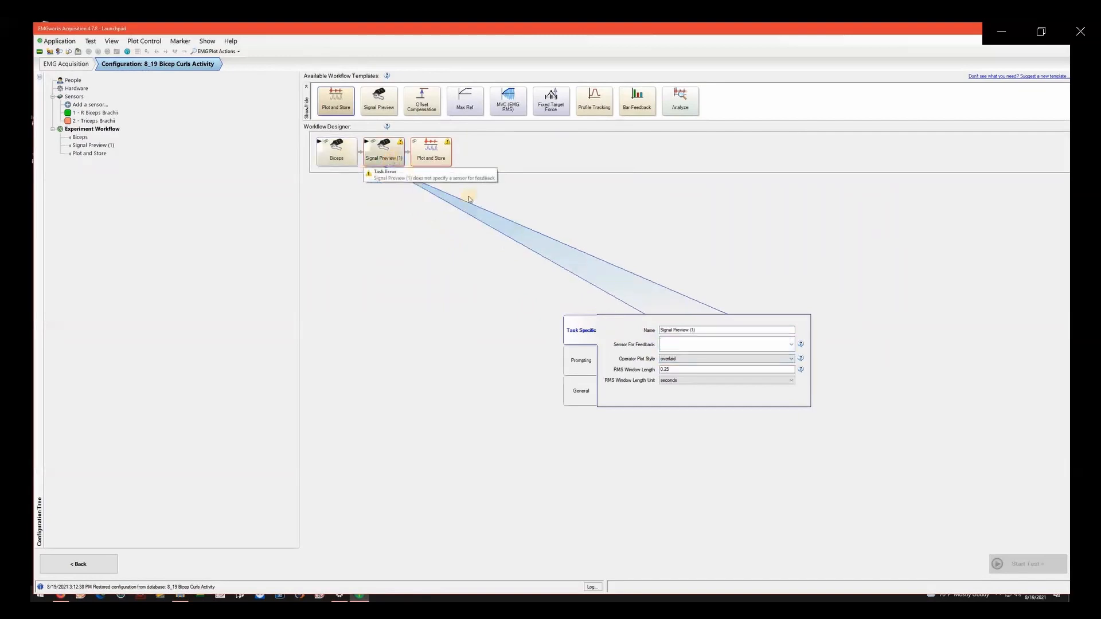
mouse_move(703, 344)
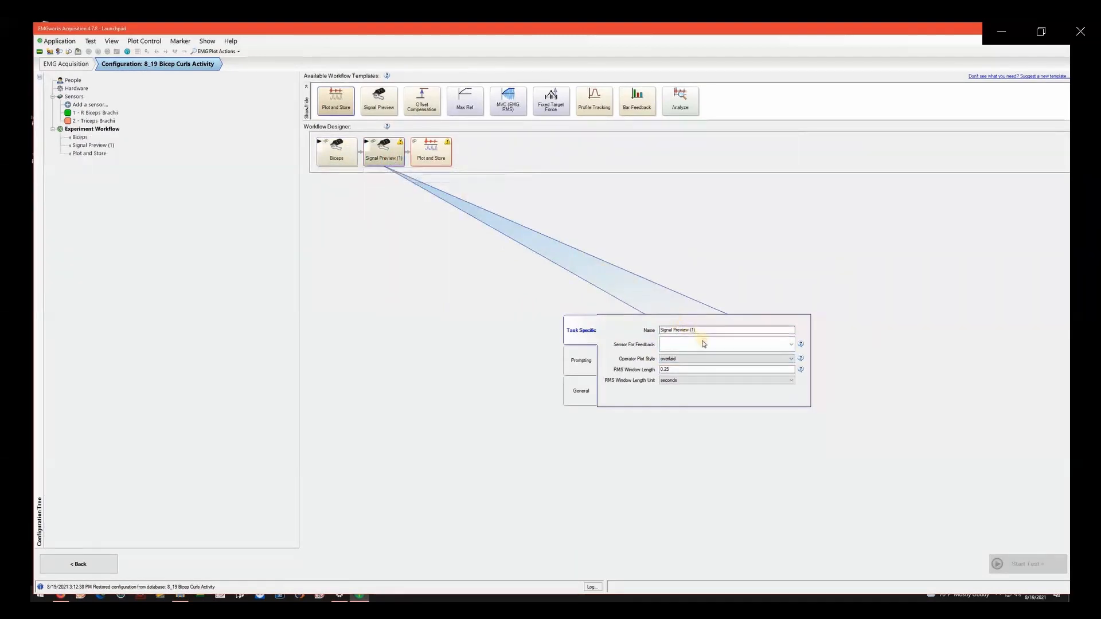
left_click(791, 344)
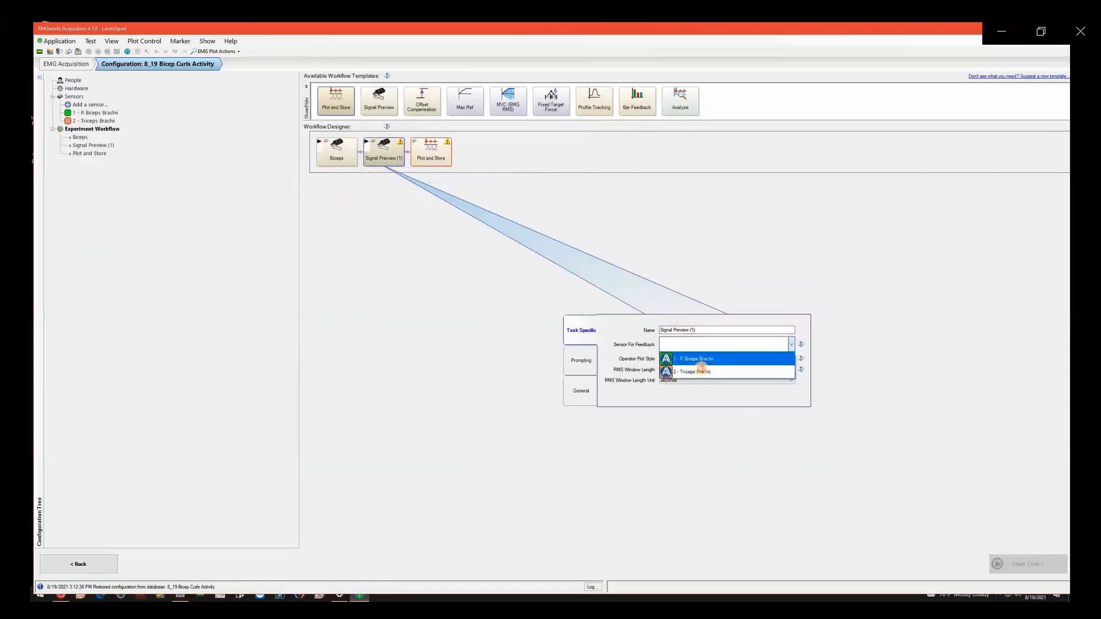
left_click(695, 371)
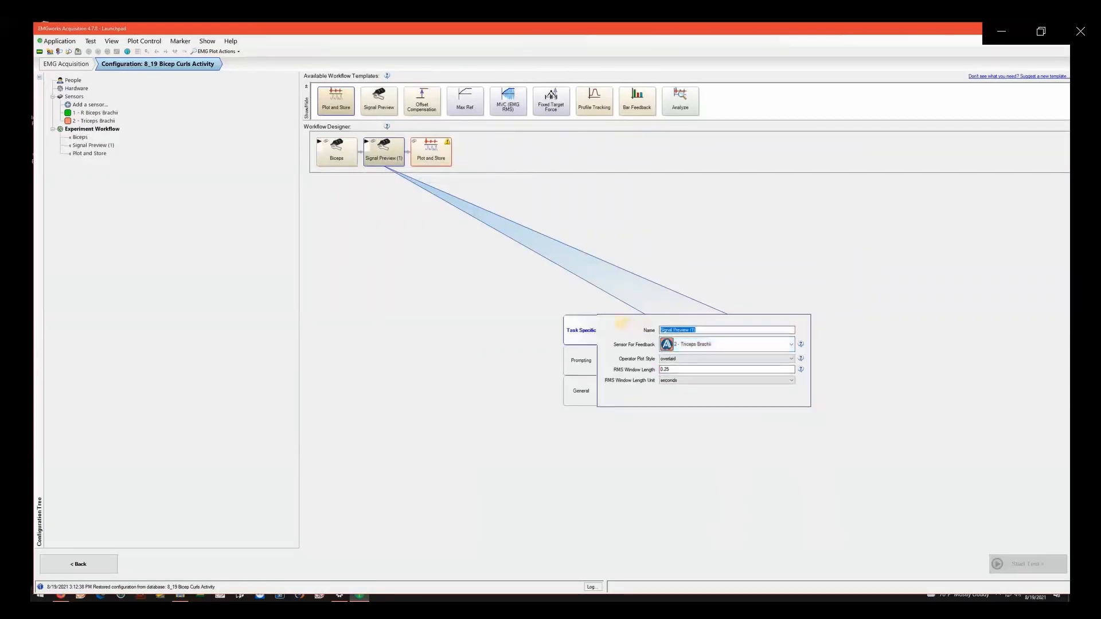
type("Triceps")
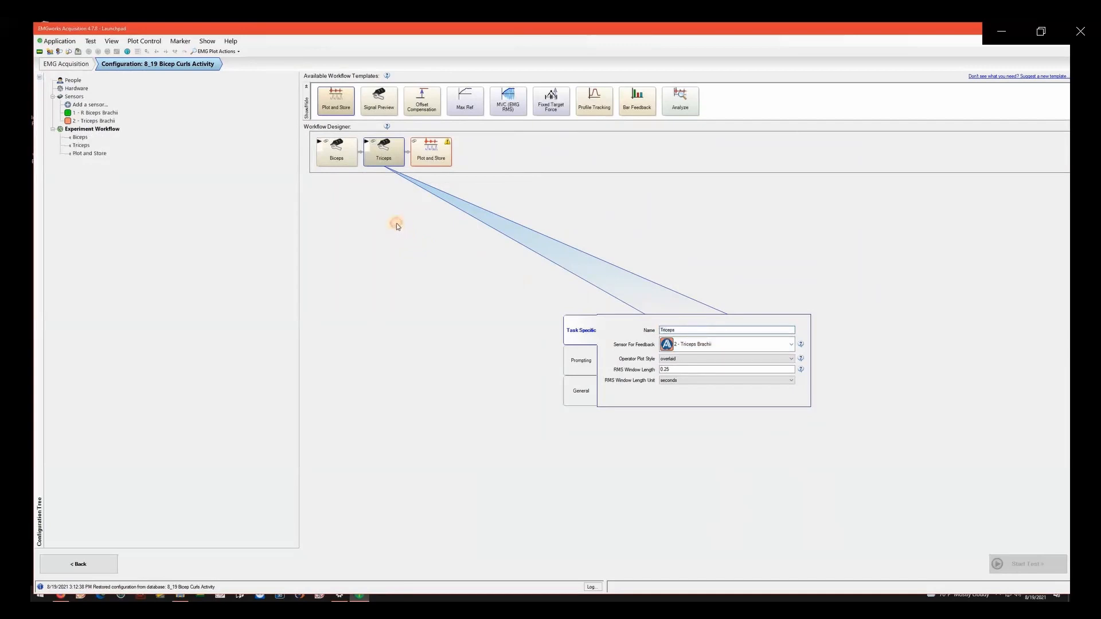
mouse_move(384, 211)
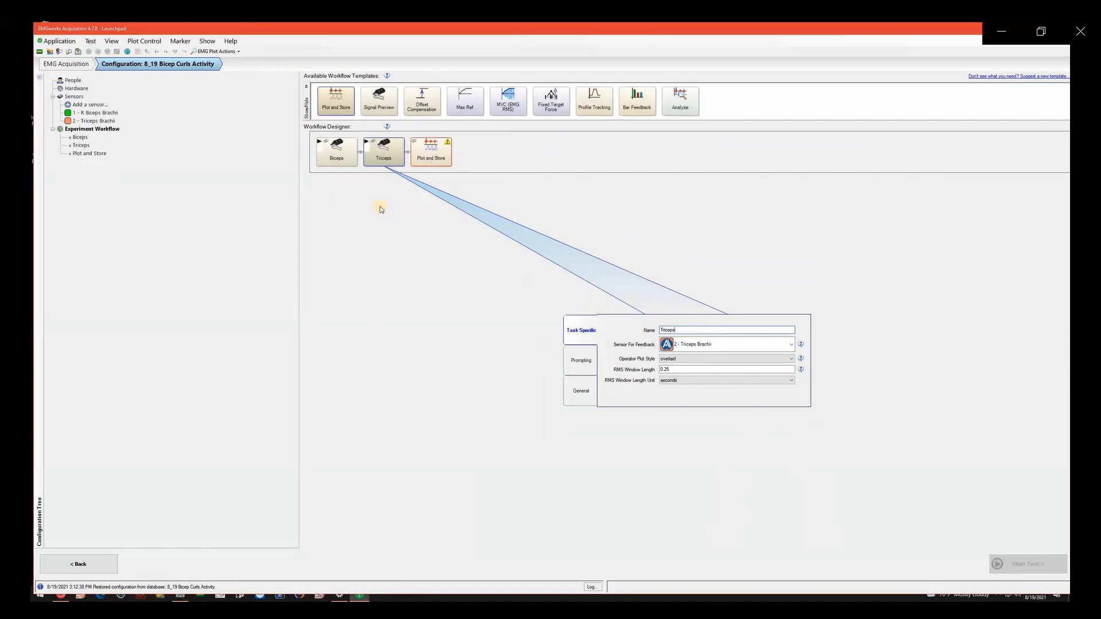
mouse_move(413, 173)
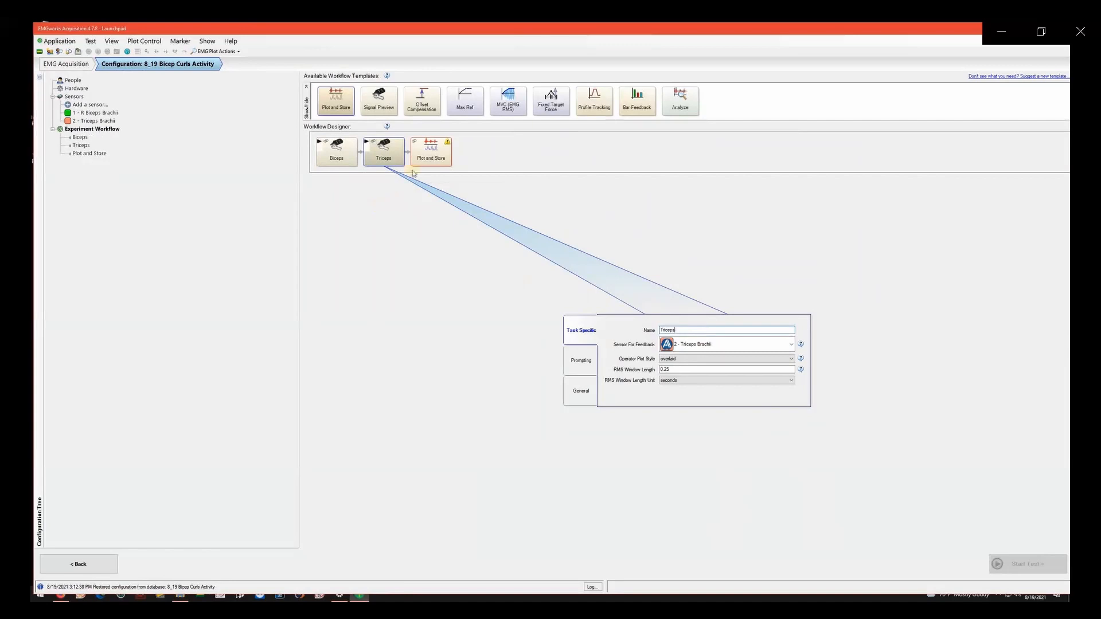
Rename the Plot and Store task to 'Bicep Concentration Curls'
left_click(431, 152)
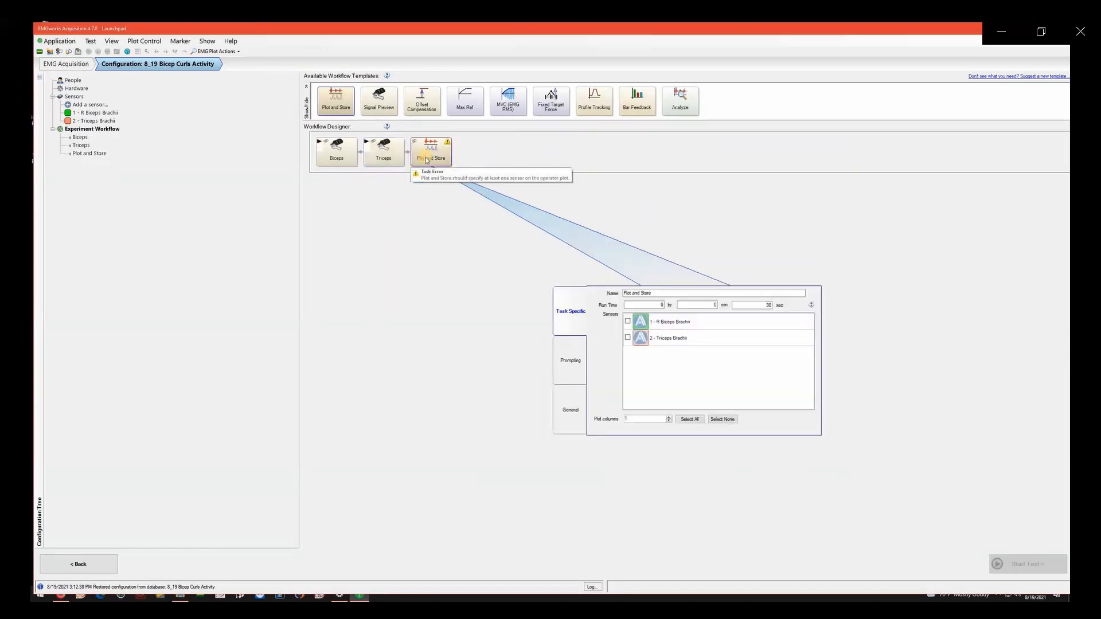
left_click(713, 293)
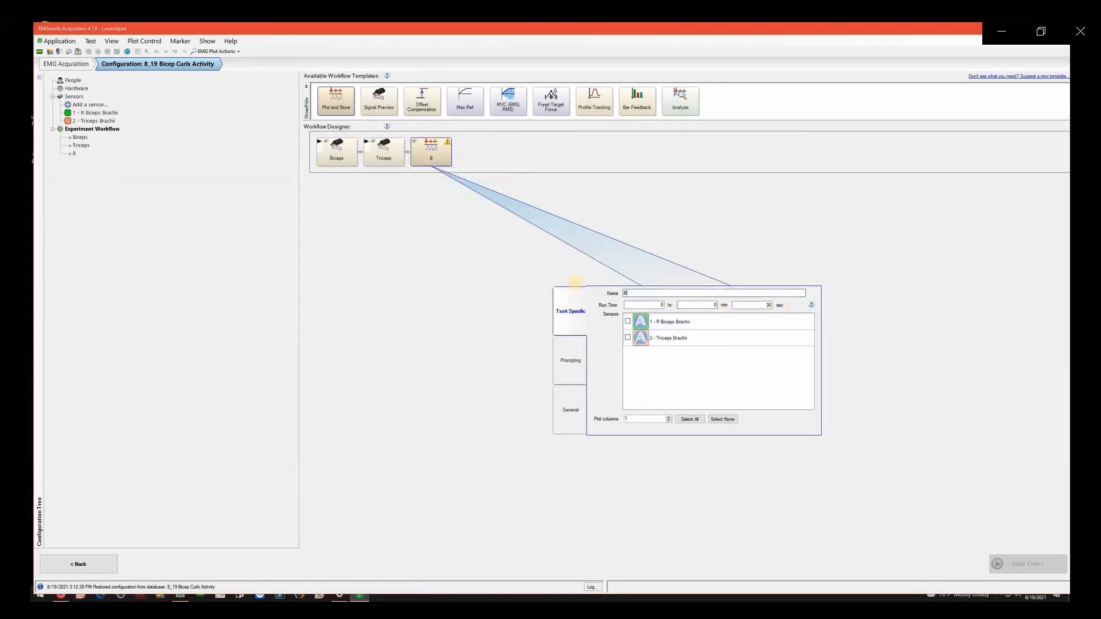
type("Bicep Concentration Curls")
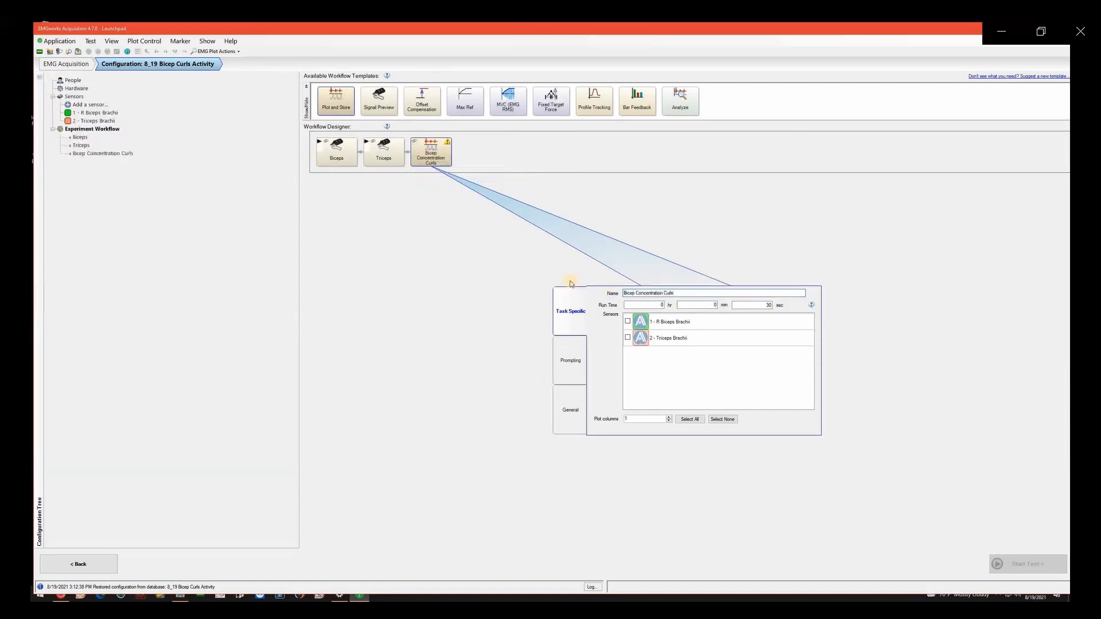
mouse_move(569, 283)
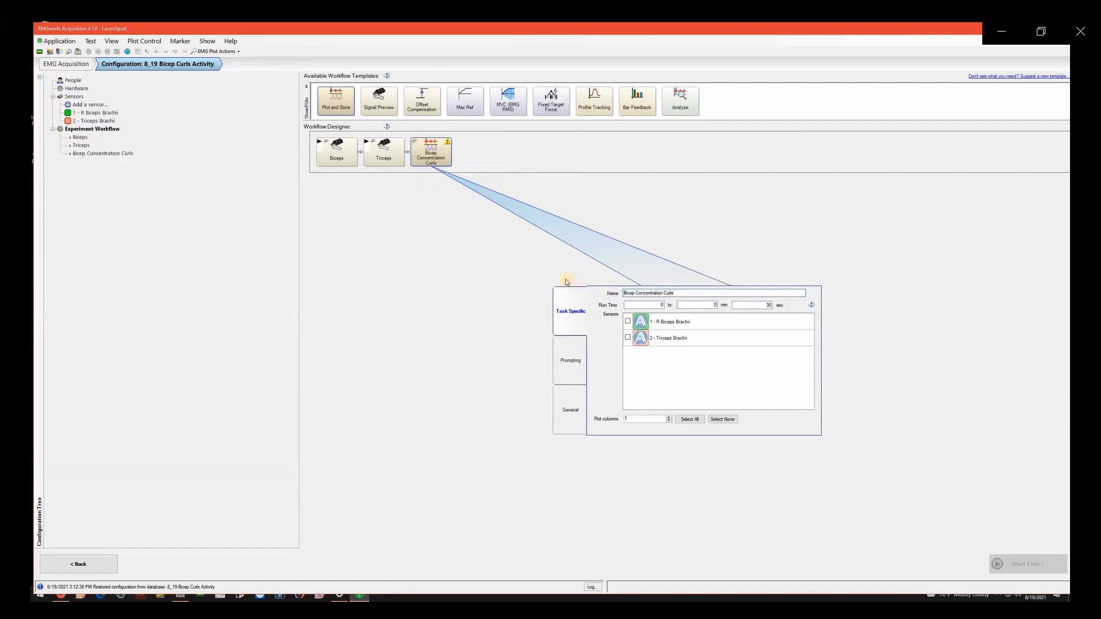
Set run time to 1 minute, record Biceps and Triceps sensors, and show General settings
left_click(764, 305)
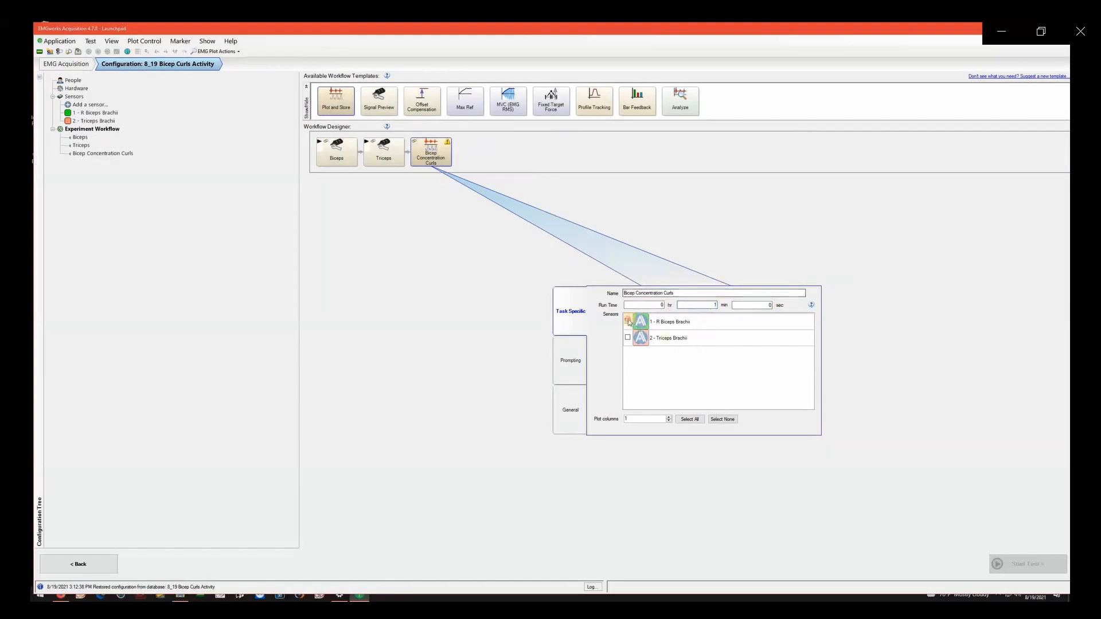
left_click(626, 322)
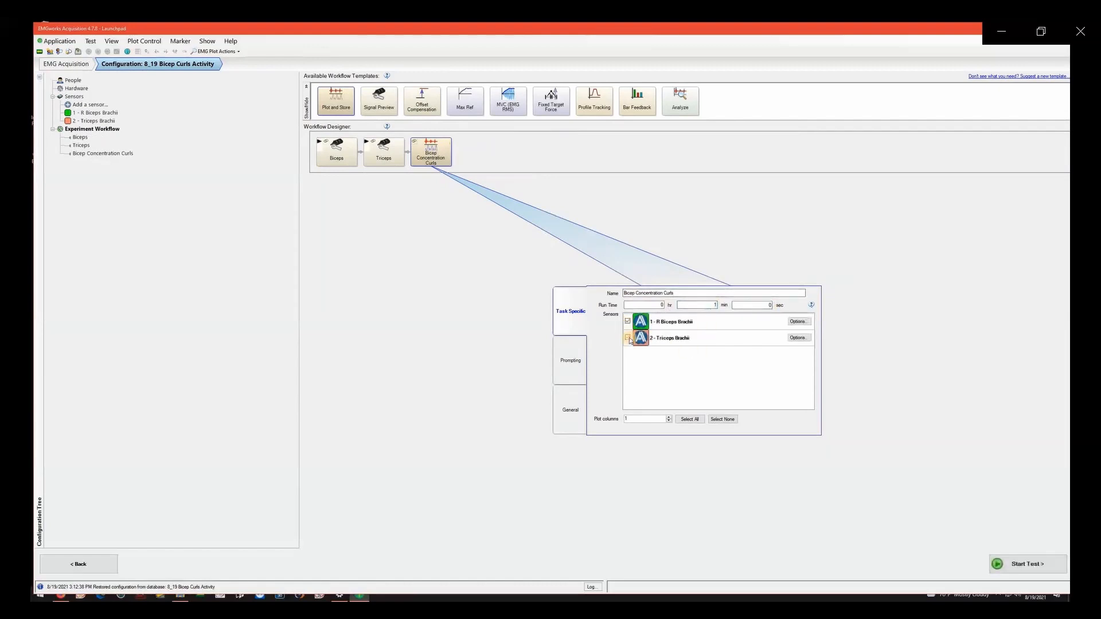
left_click(627, 338)
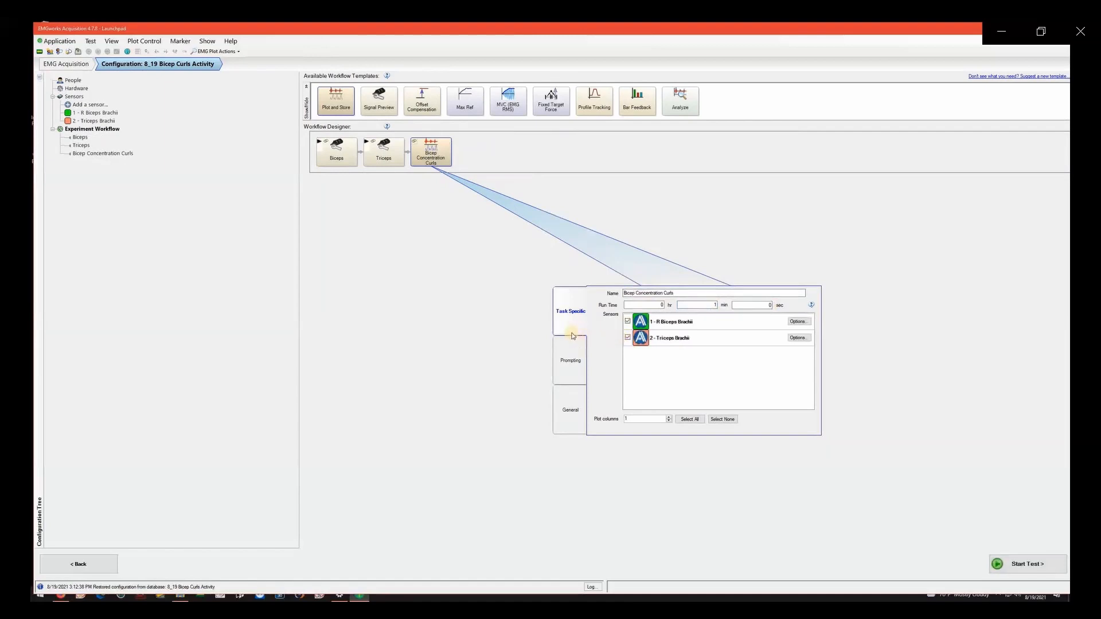
left_click(570, 410)
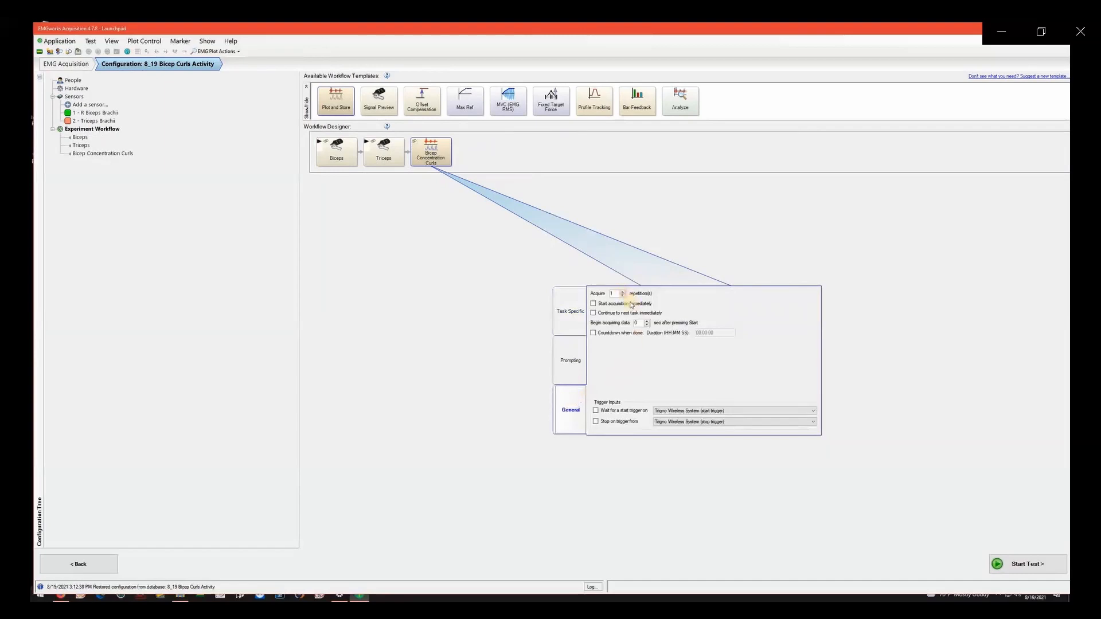
Raise the task's Acquire count from 1 to 2 repetitions
left_click(621, 291)
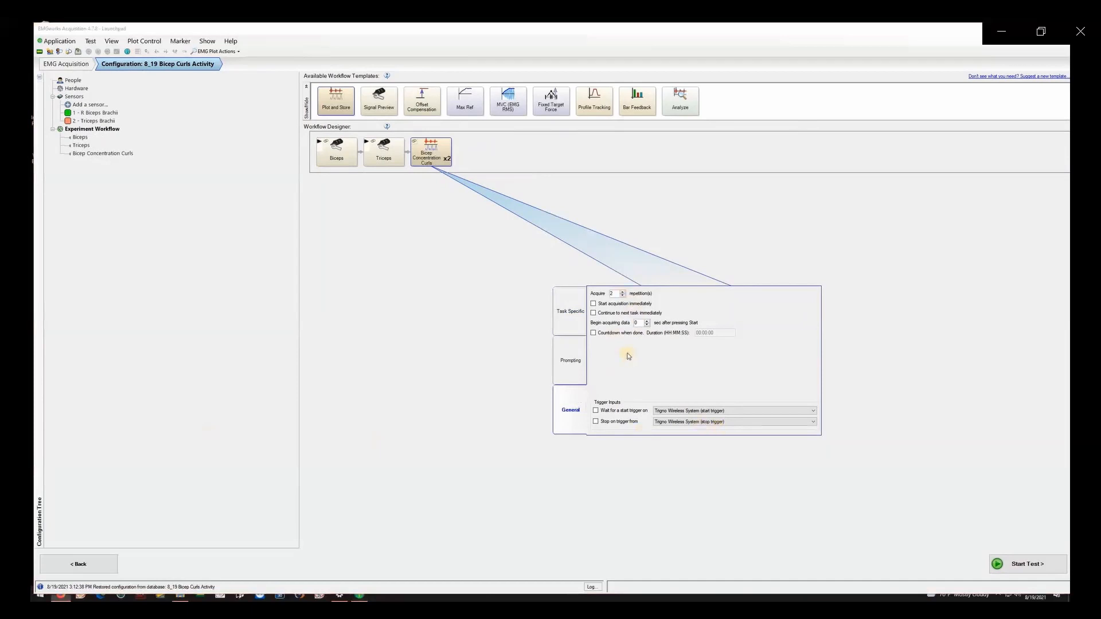
mouse_move(633, 355)
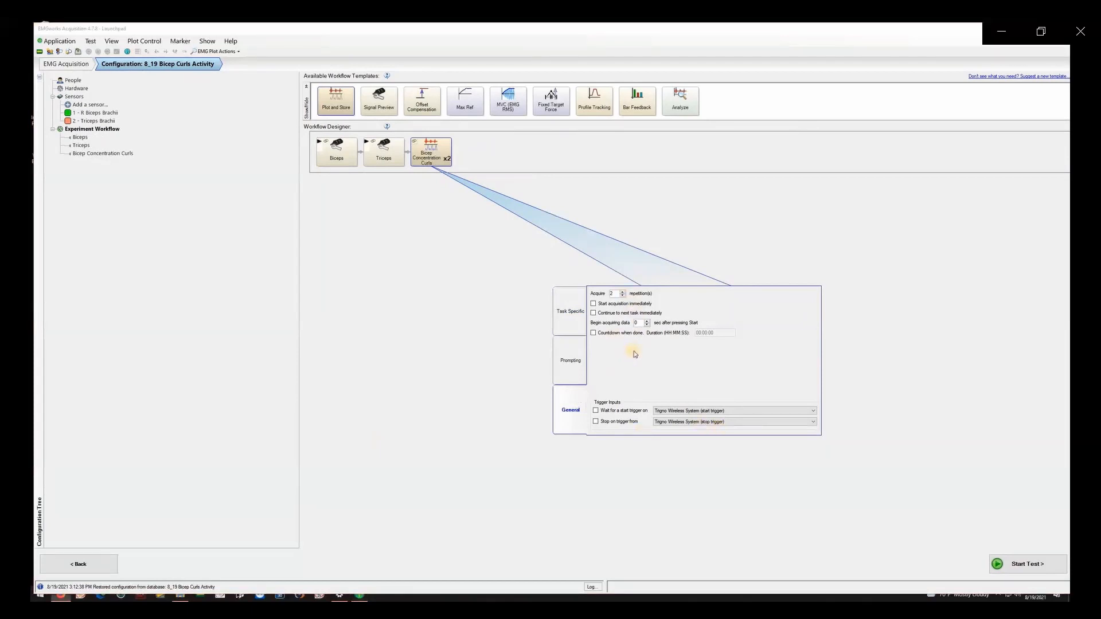
mouse_move(507, 191)
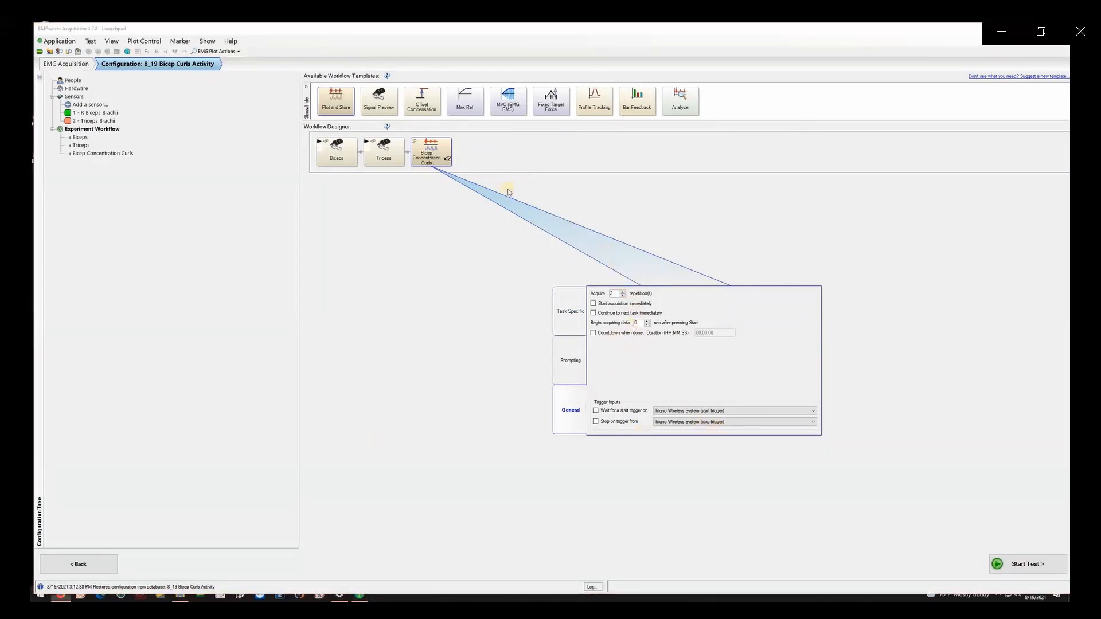
mouse_move(1027, 554)
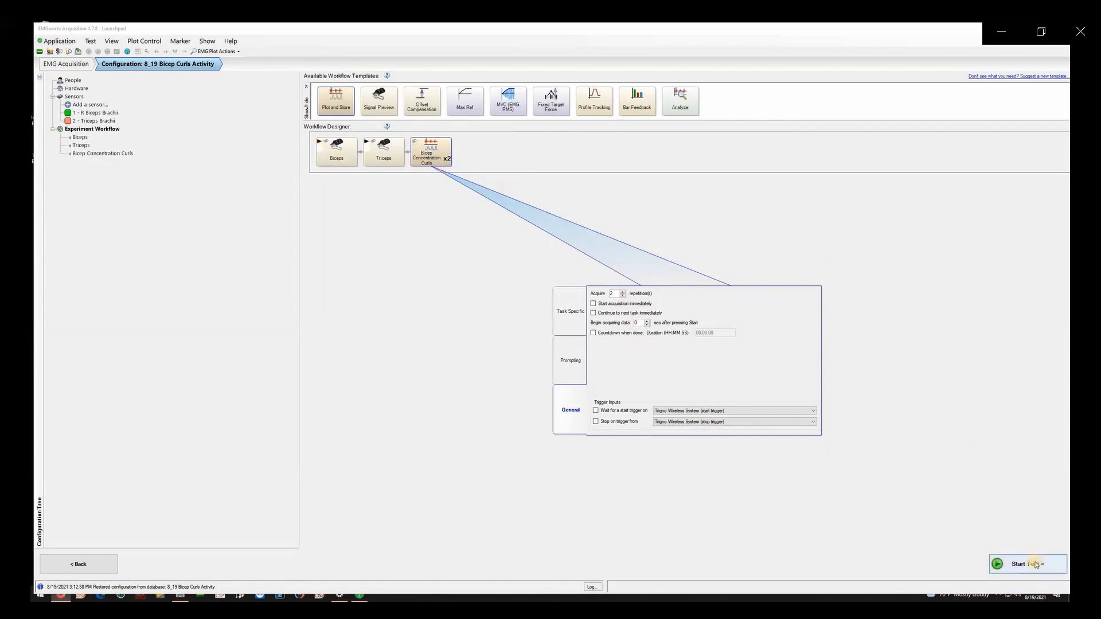
Start a test run named 'TS Bicep Curls' and browse for the sample data folder
left_click(1026, 564)
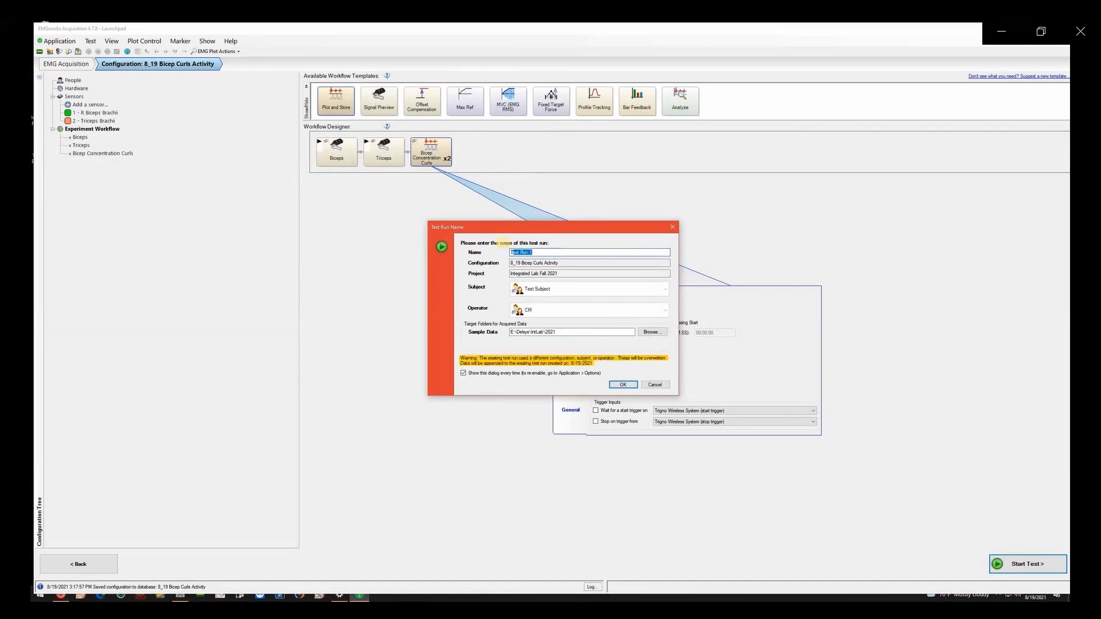
type("TS Biceps")
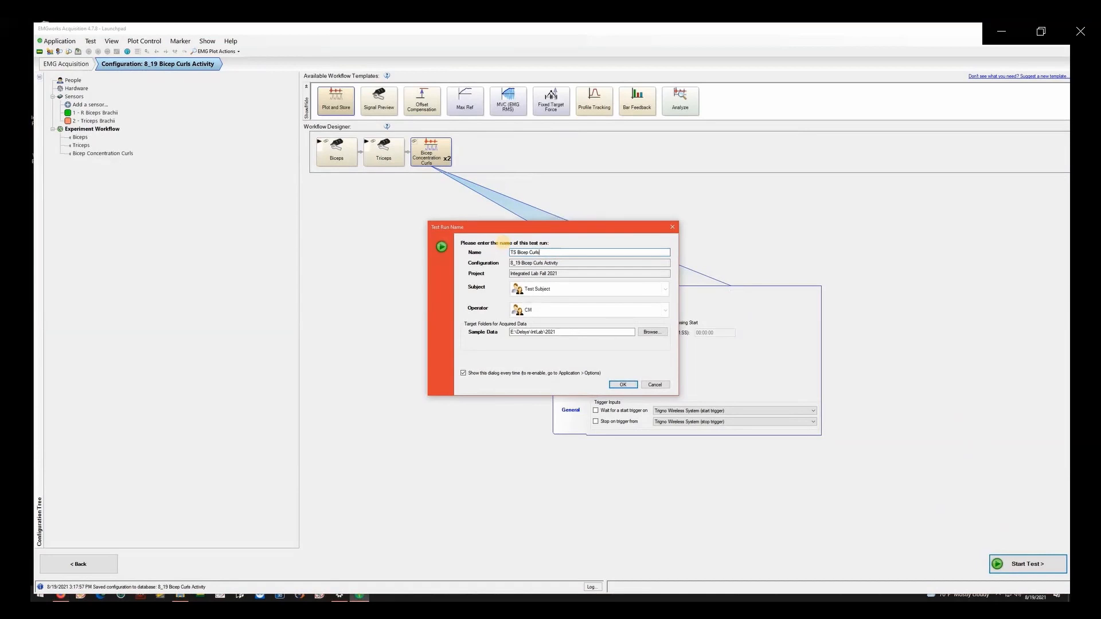
left_click(650, 332)
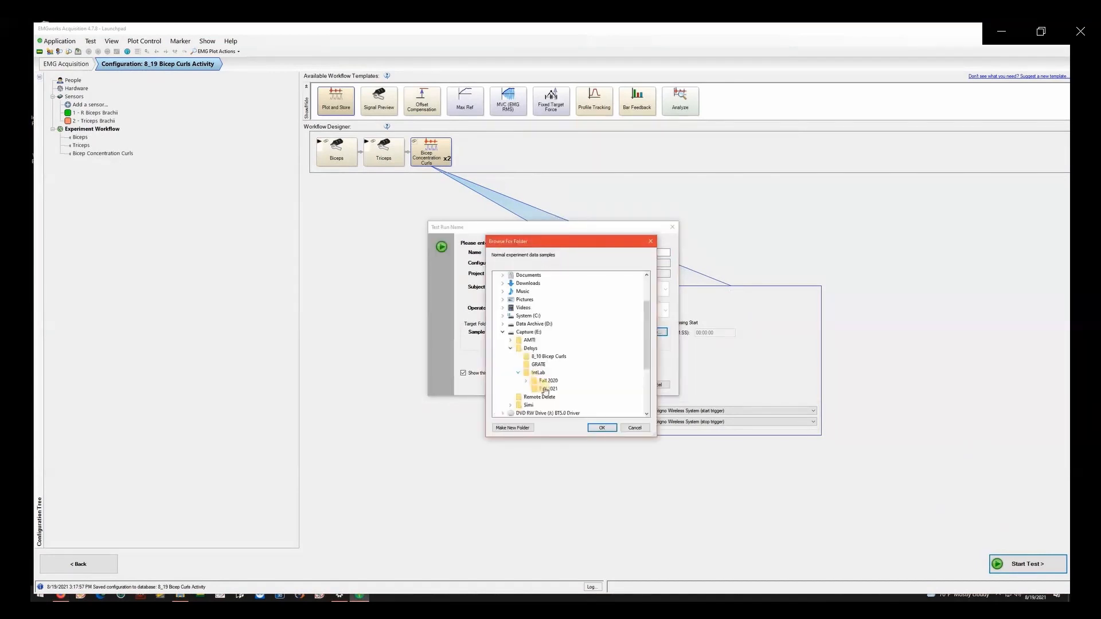
Save sample data to the Fall 2021 folder and create test run 'TS Bicep Curls Test Run 1'
left_click(548, 388)
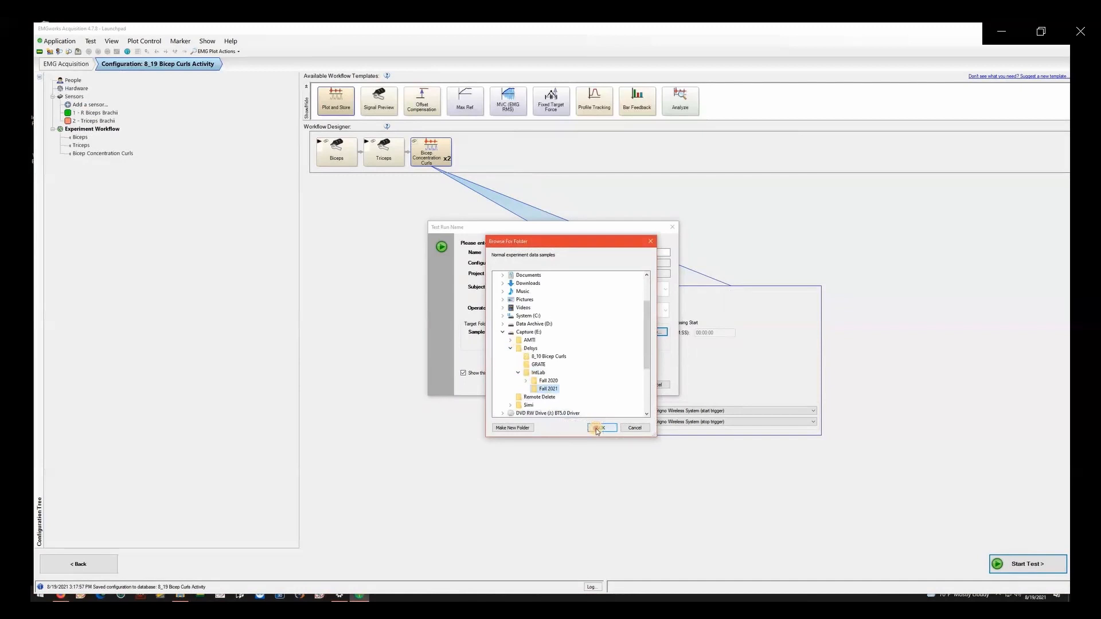
left_click(599, 427)
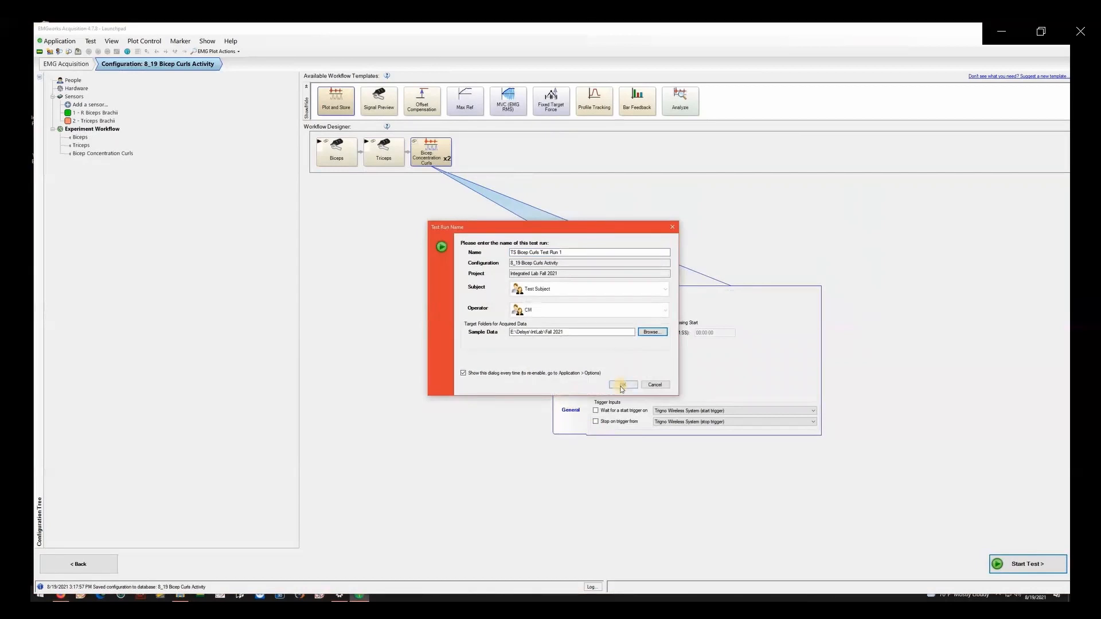
left_click(620, 385)
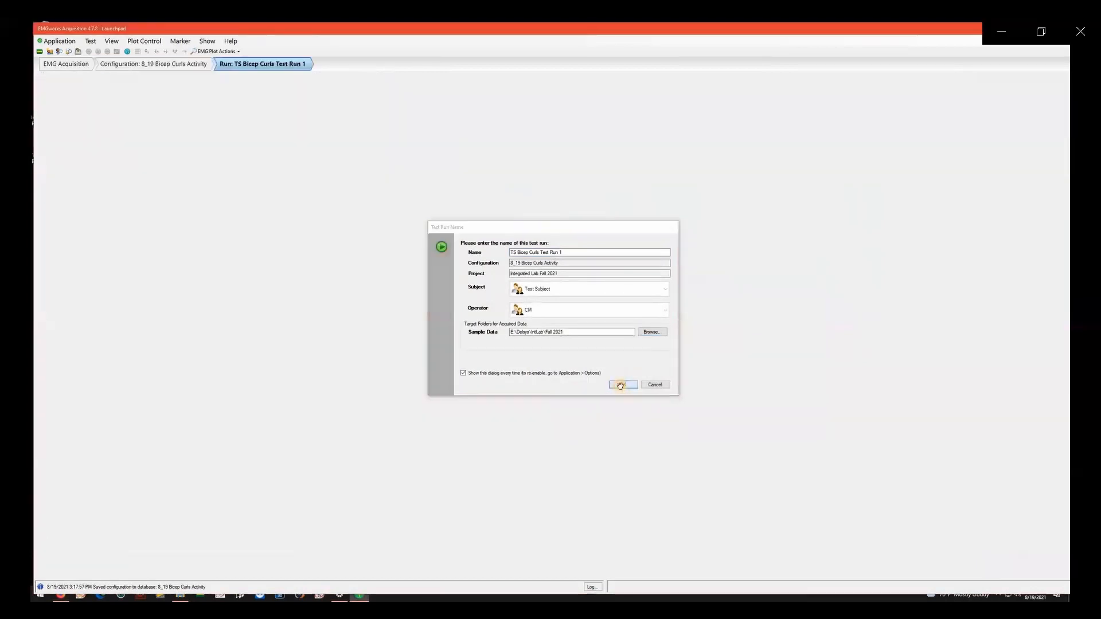
Confirm the test run details and dismiss the unpowered-sensor warning with Continue Anyway
left_click(622, 384)
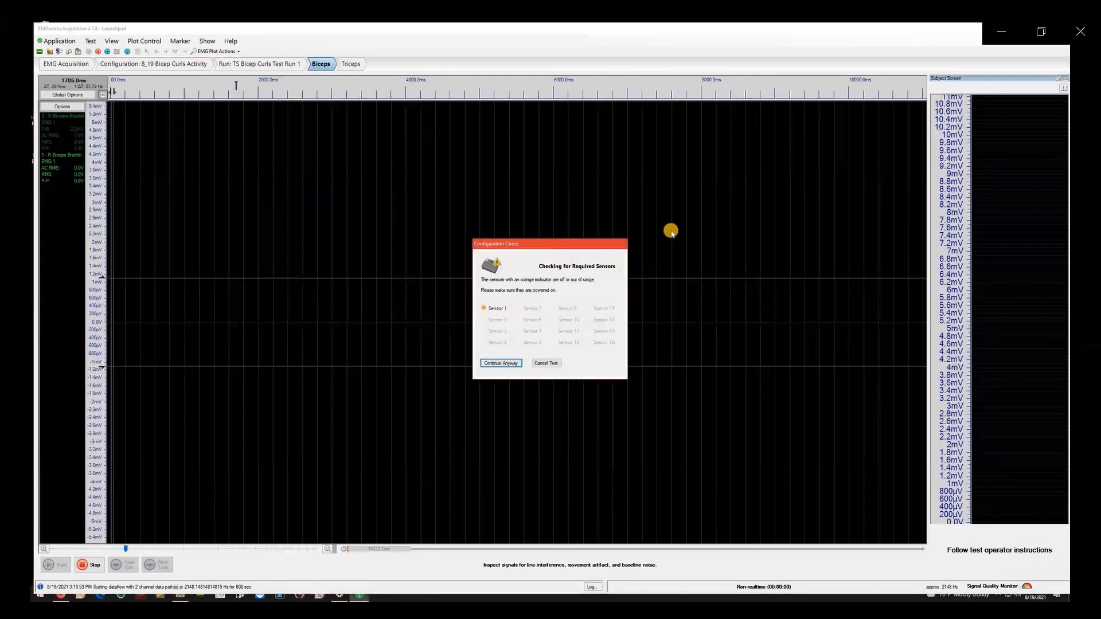
left_click(500, 363)
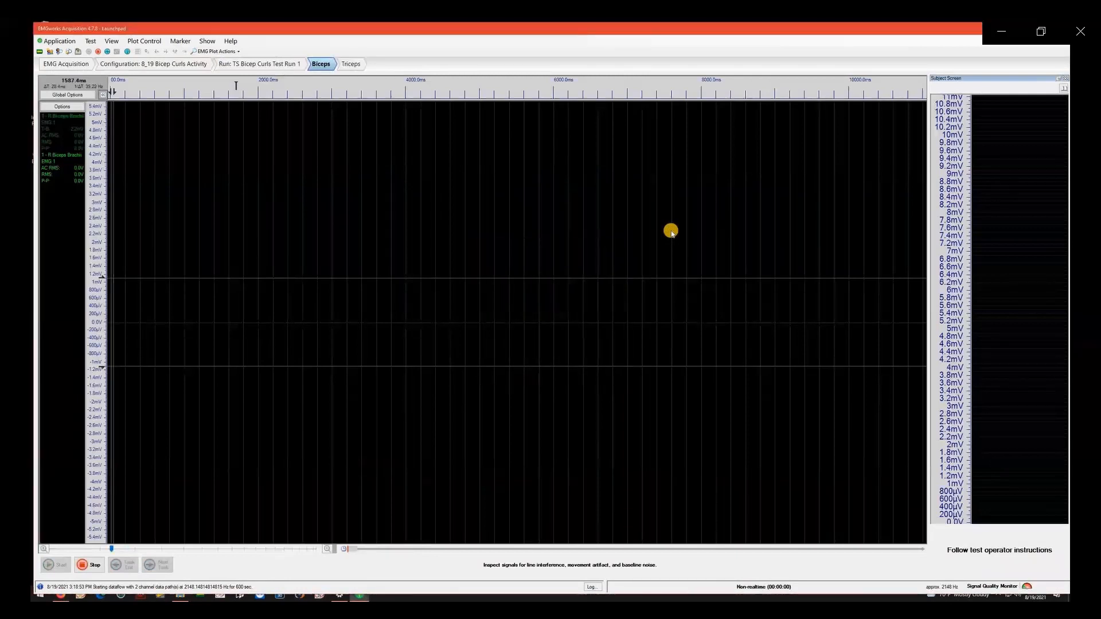